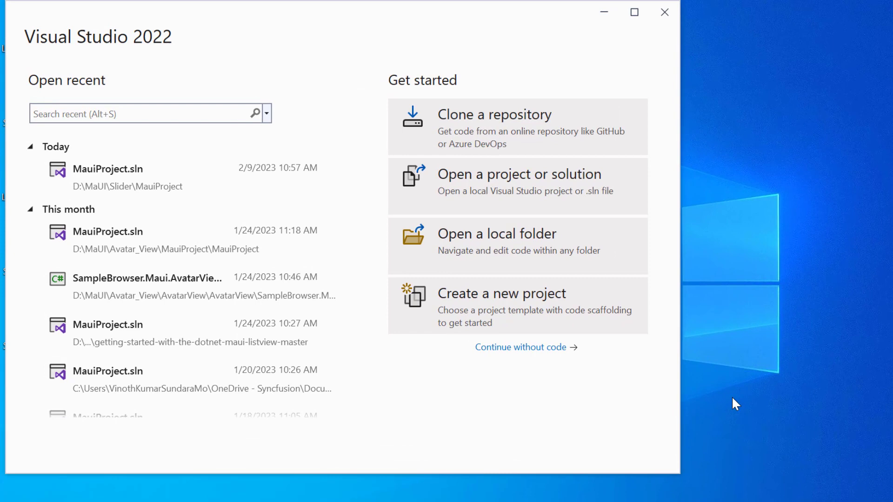
Create the .NET MAUI App 'MauiProject' in D:\MaUI\Cartesian chart, targeting .NET 7.0
click(502, 293)
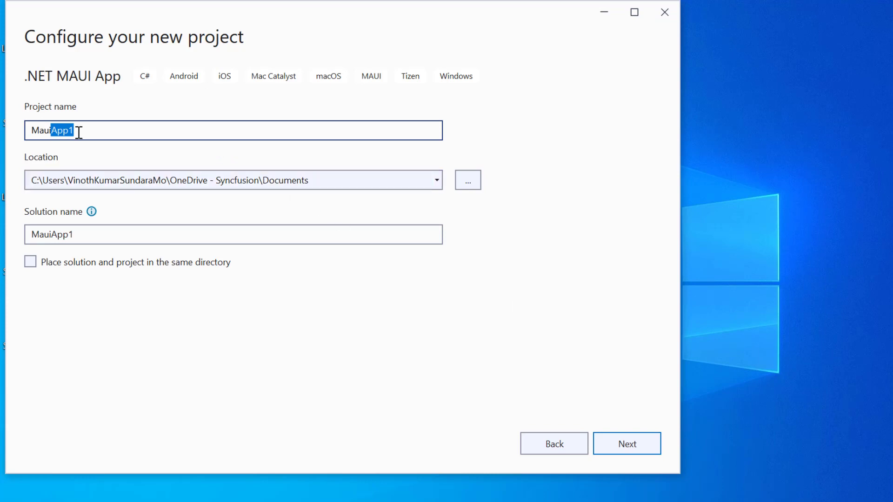
text(Project)
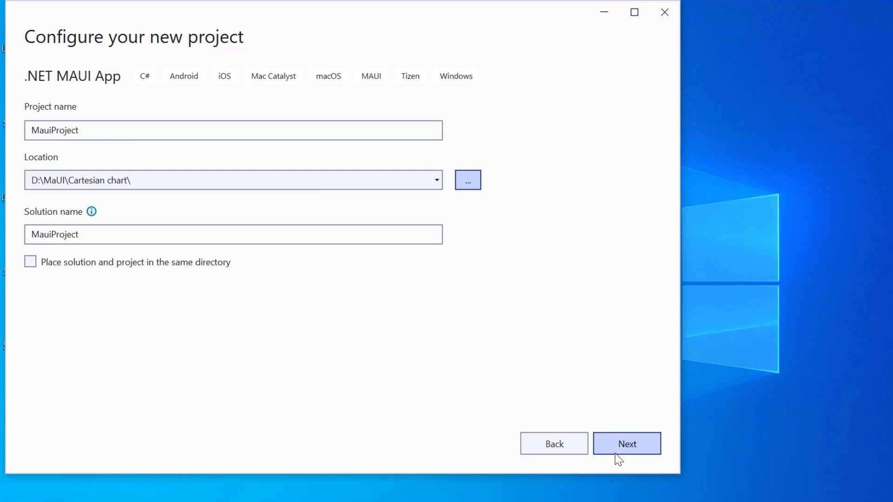
click(627, 444)
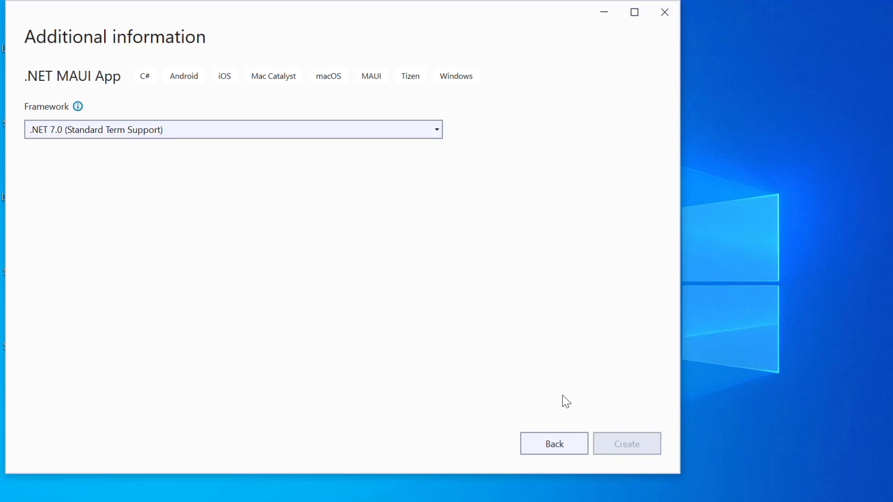
click(625, 444)
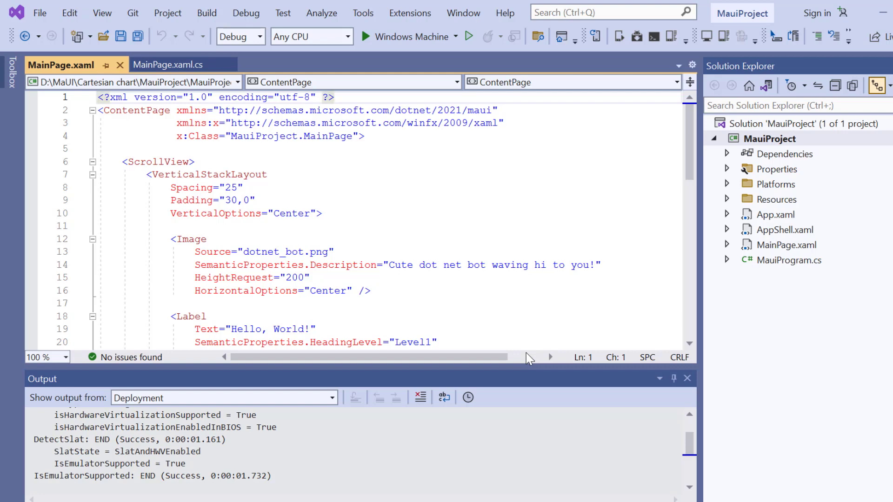
mouse_move(459, 47)
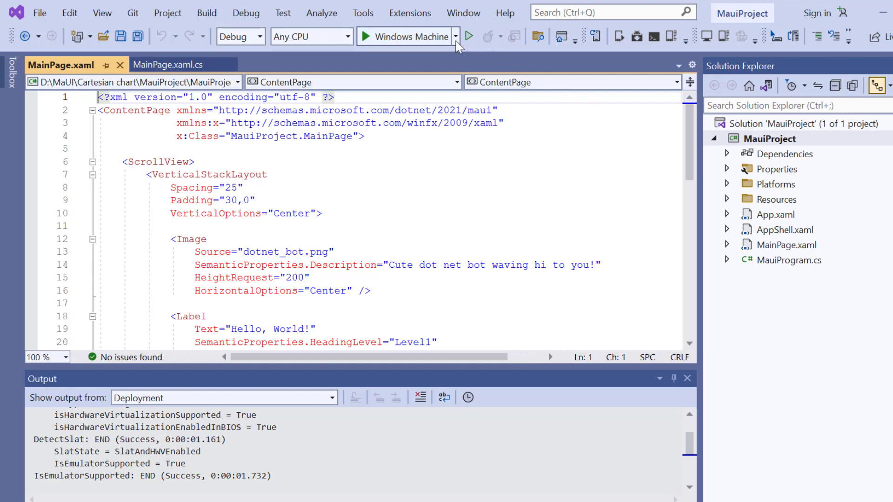
Switch the run target to the Pixel 5 - API 32 emulator and start debugging
click(455, 36)
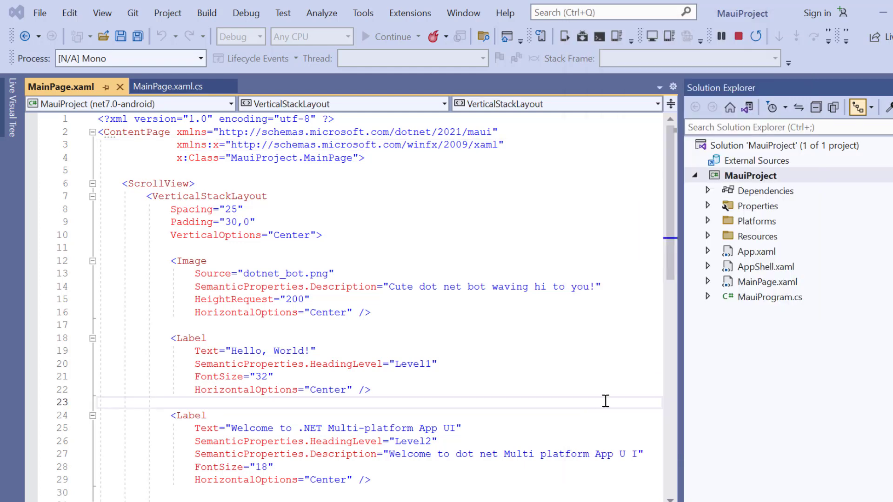
mouse_move(756, 196)
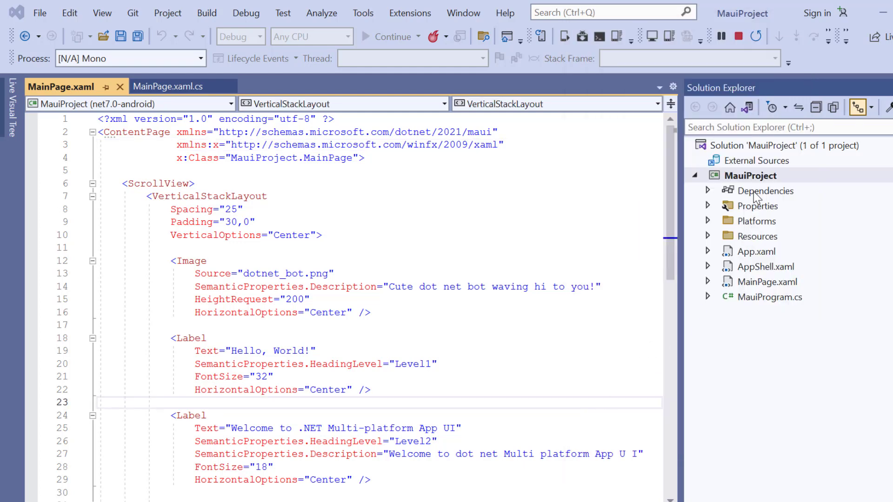
Search NuGet for 'Syncfusion maui Charts' and install Syncfusion.Maui.Charts 20.4.49, accepting the changes
right_click(766, 191)
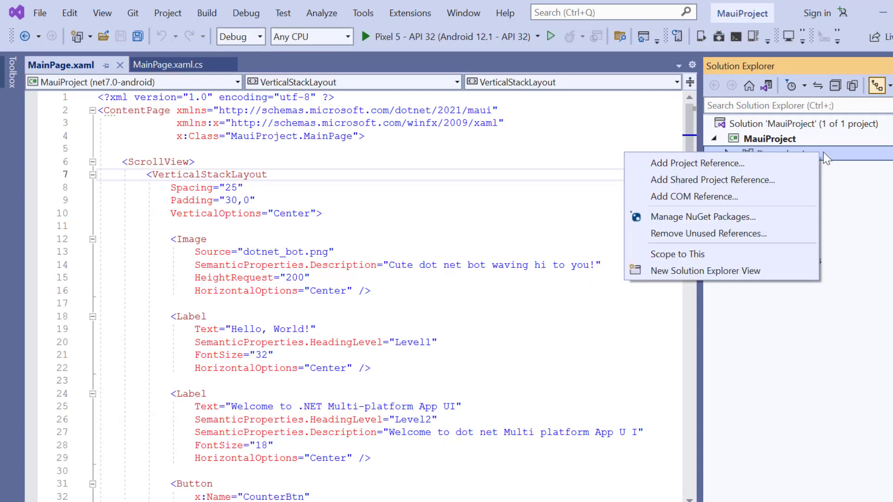
mouse_move(803, 159)
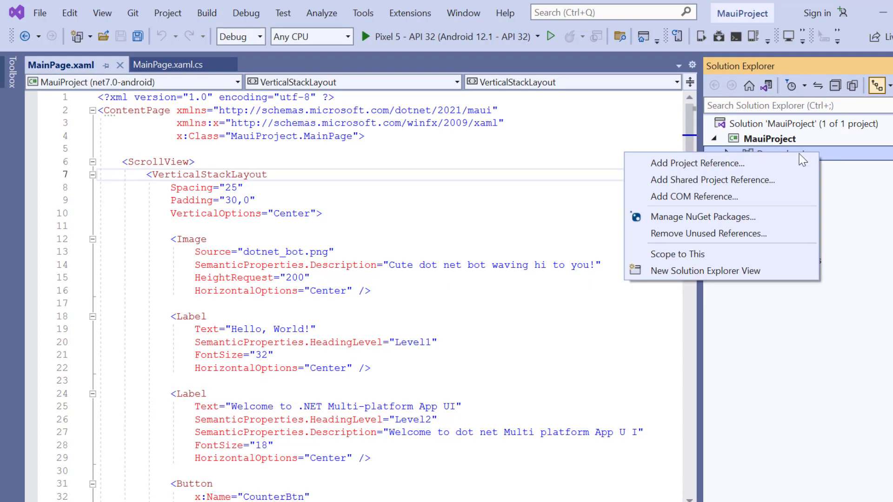
click(702, 216)
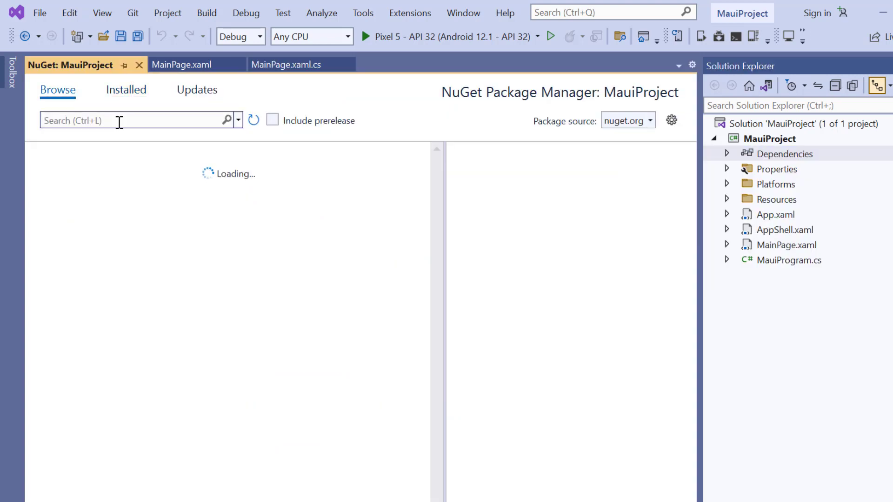
text(s)
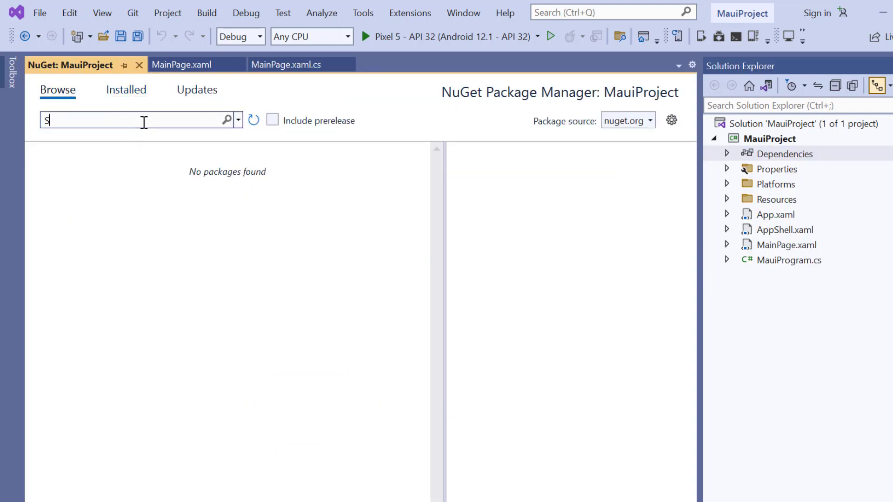
text(Syncfusion maui Charts)
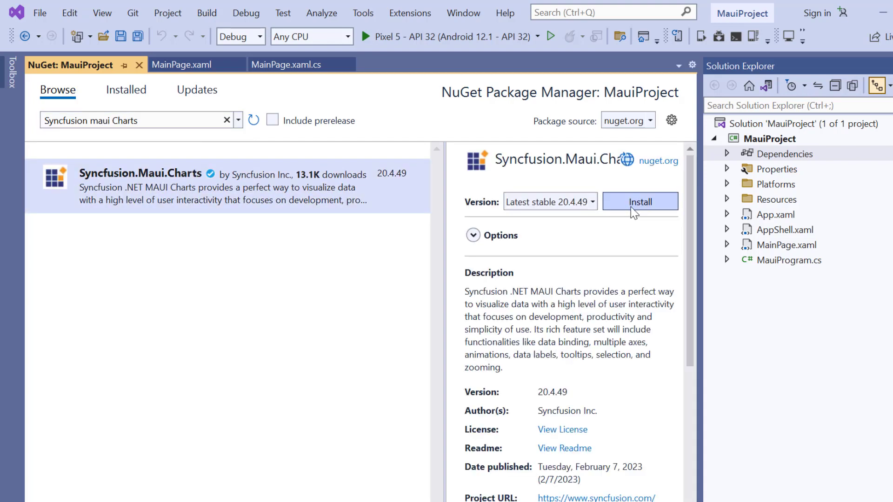
click(639, 201)
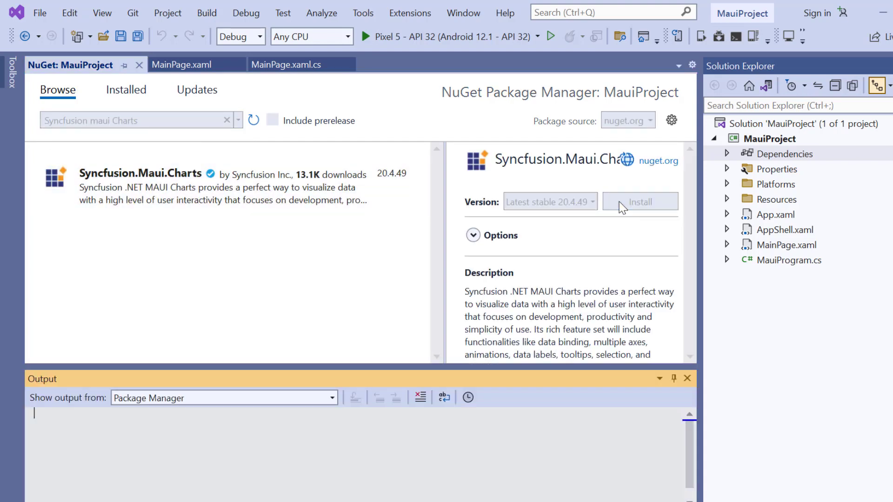
click(639, 201)
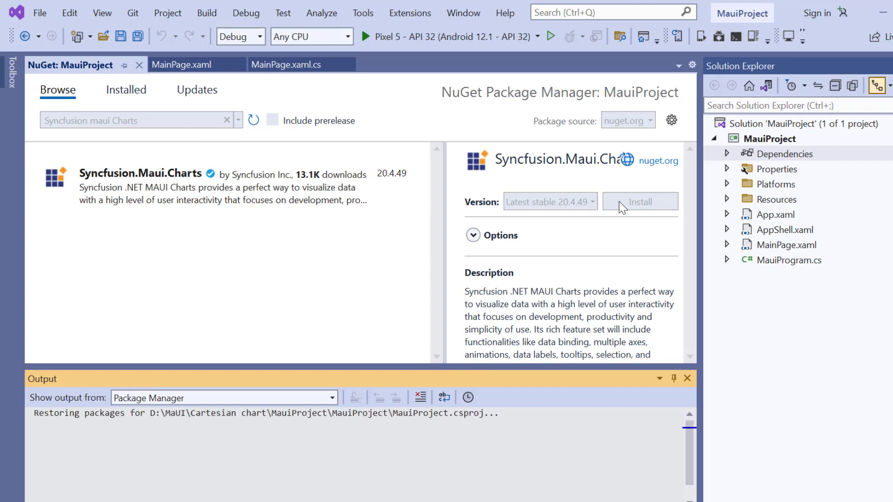
click(640, 201)
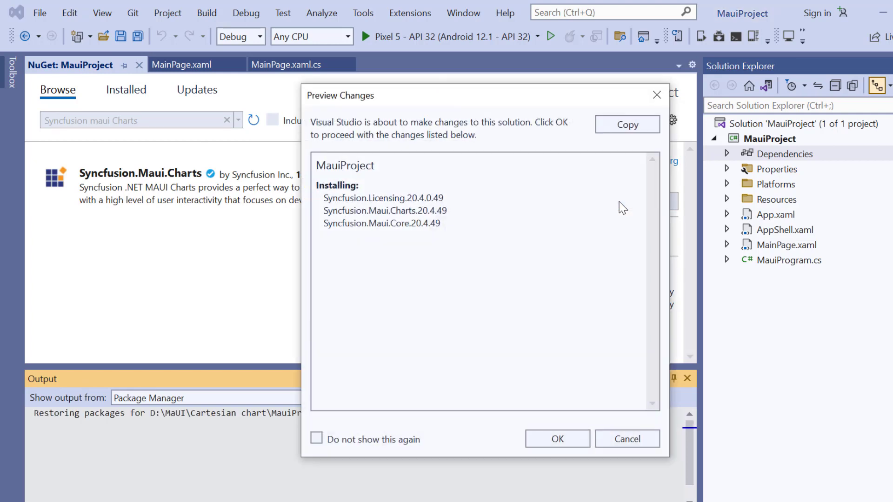
click(556, 439)
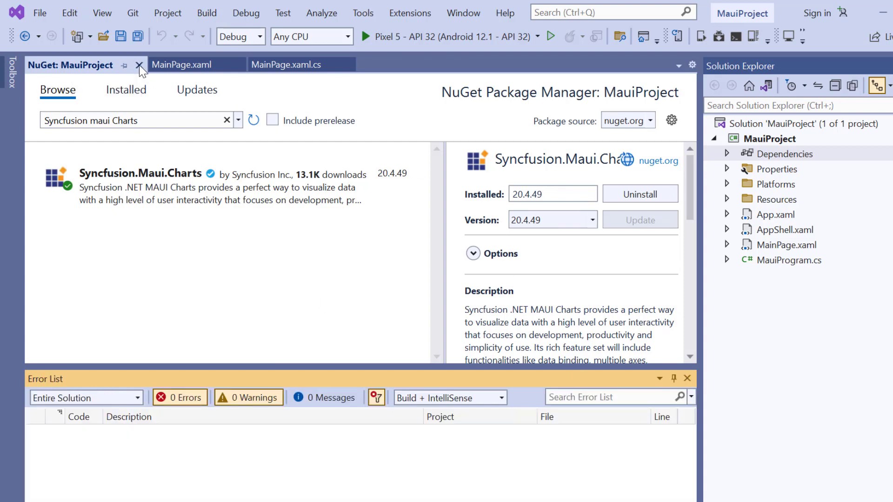
Close the NuGet page and delete the default ScrollView block from MainPage.xaml
click(140, 65)
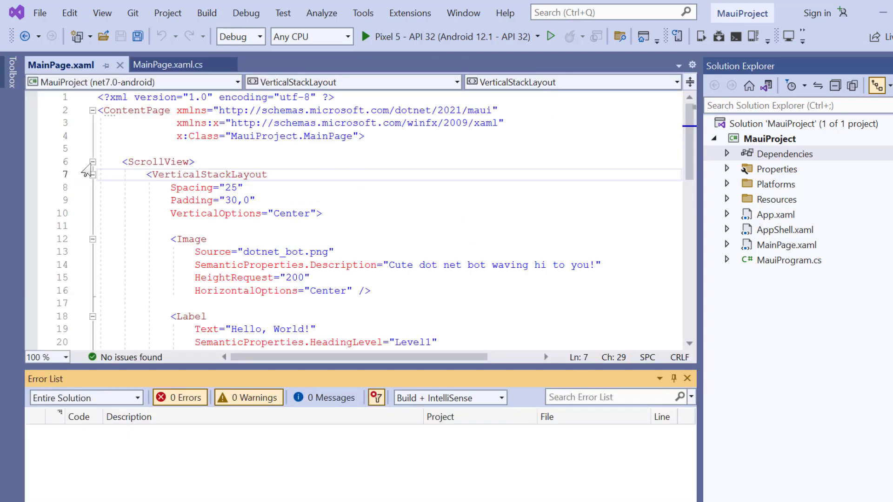
click(92, 162)
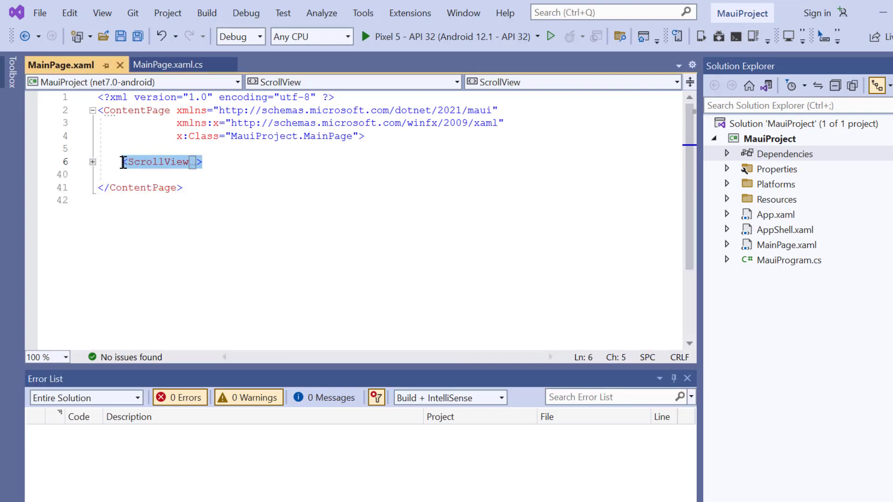
key(Delete)
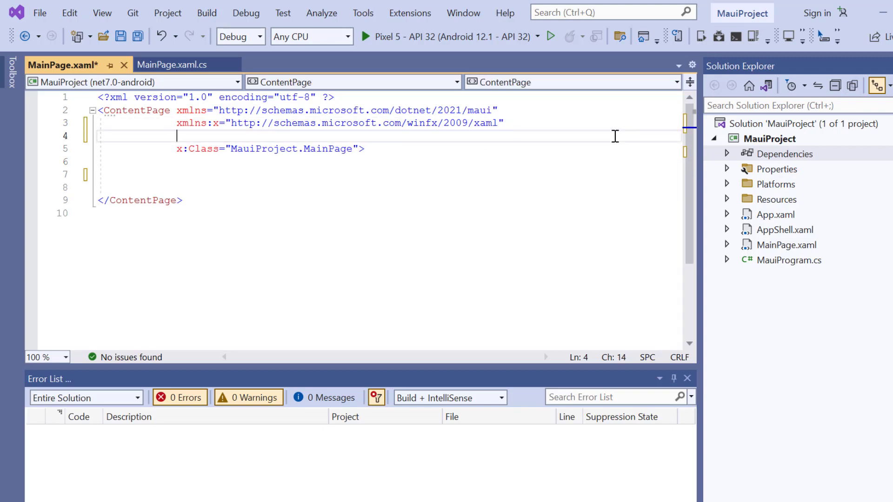
Declare xmlns:chart for Syncfusion.Maui.Charts and an xmlns:local namespace on ContentPage
text(xmlns:)
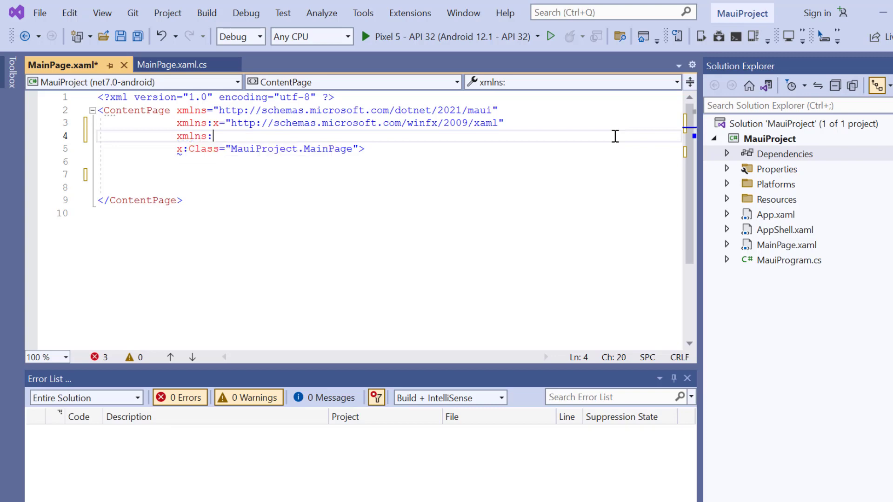
text(chart)
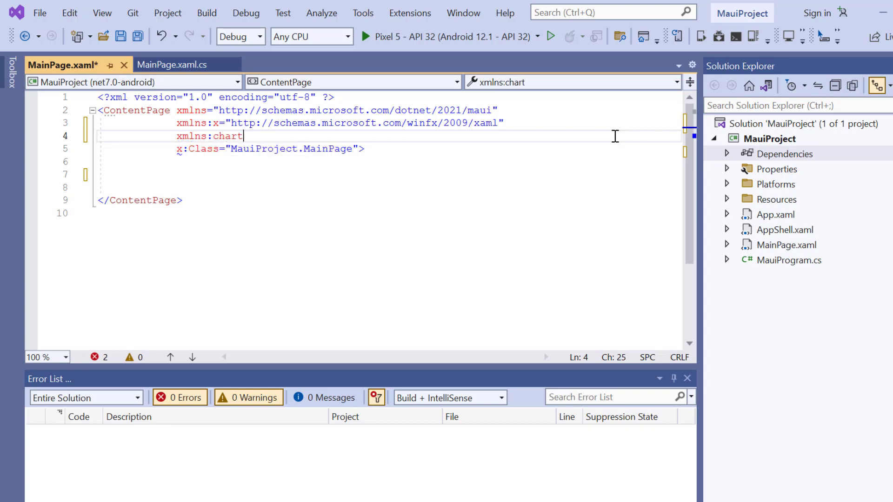
text(=")
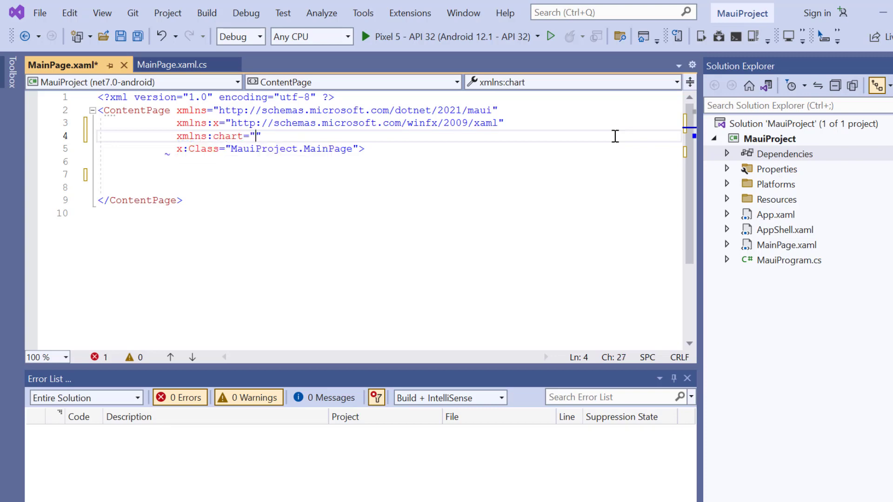
text(clr-namespace:Syncfusion.Maui.Charts;assembly=Syncfusion.Maui.Charts)
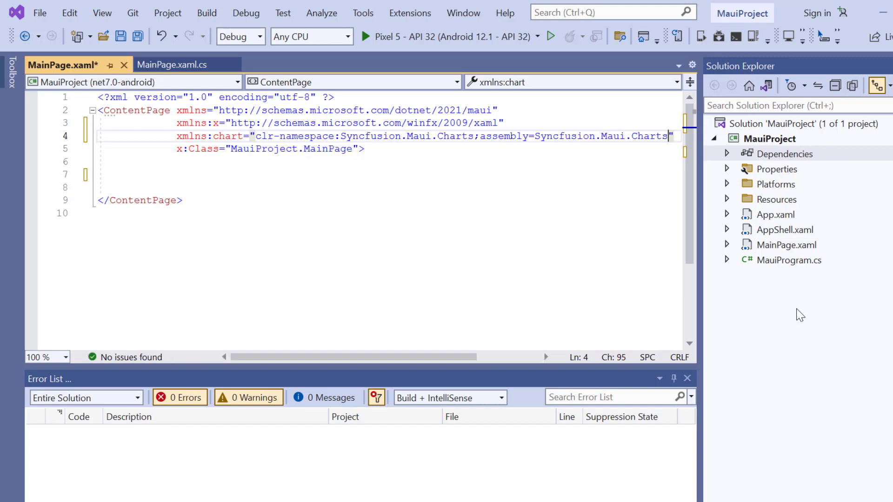
text(xm)
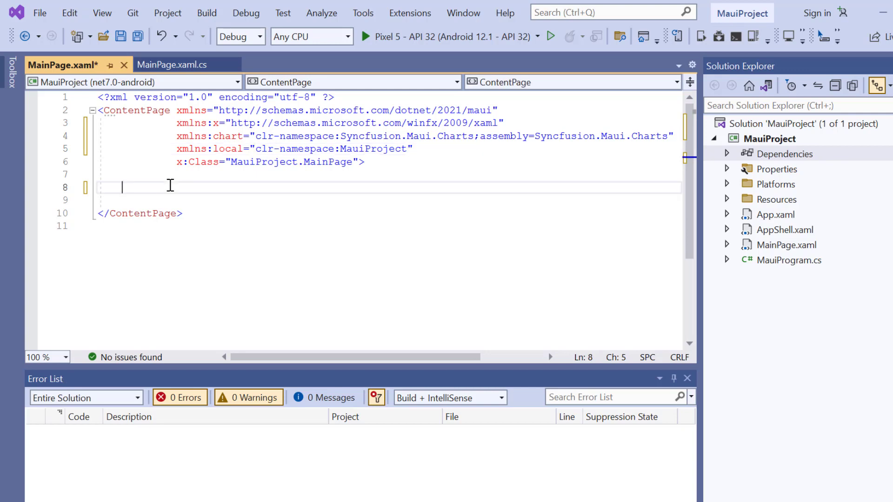
Add an SfCartesianChart whose XAxes contain a chart:CategoryAxis
text(<ch)
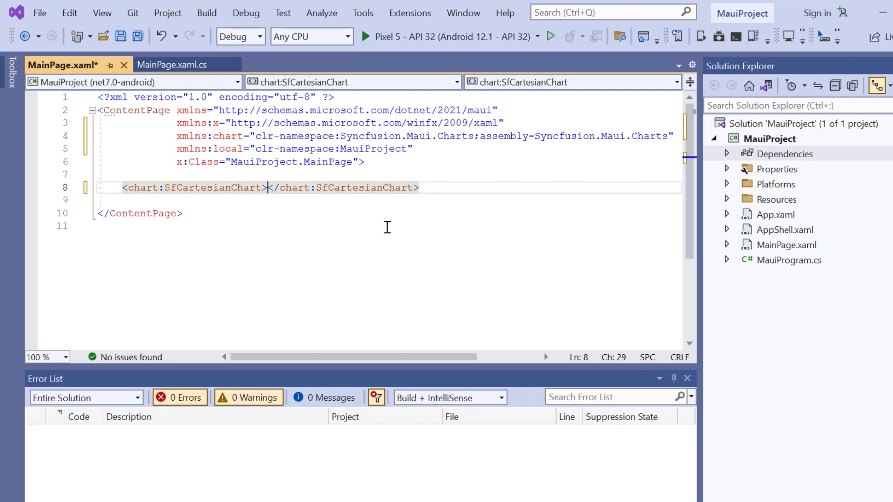
text(<chart:Sf)
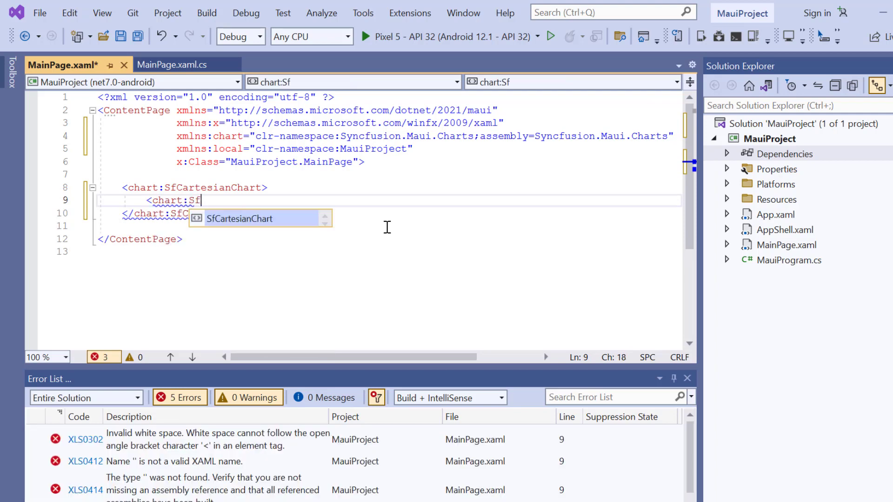
text(CartesianChart.Xa)
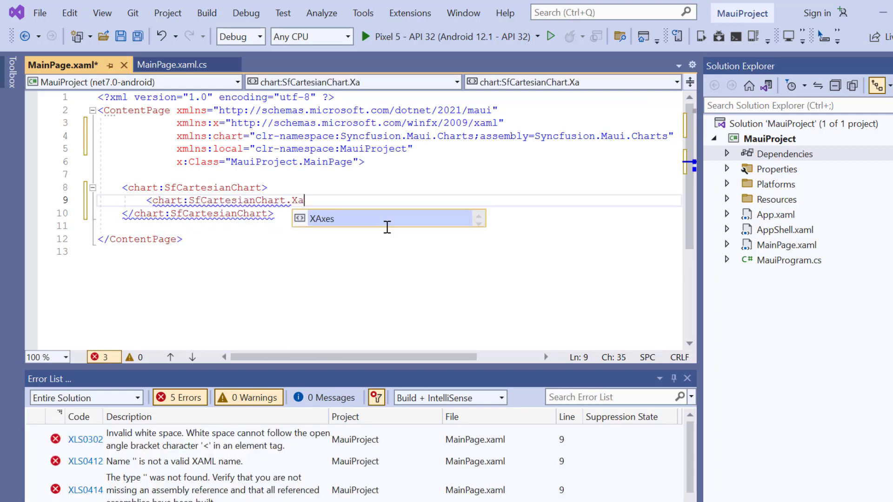
key(Tab)
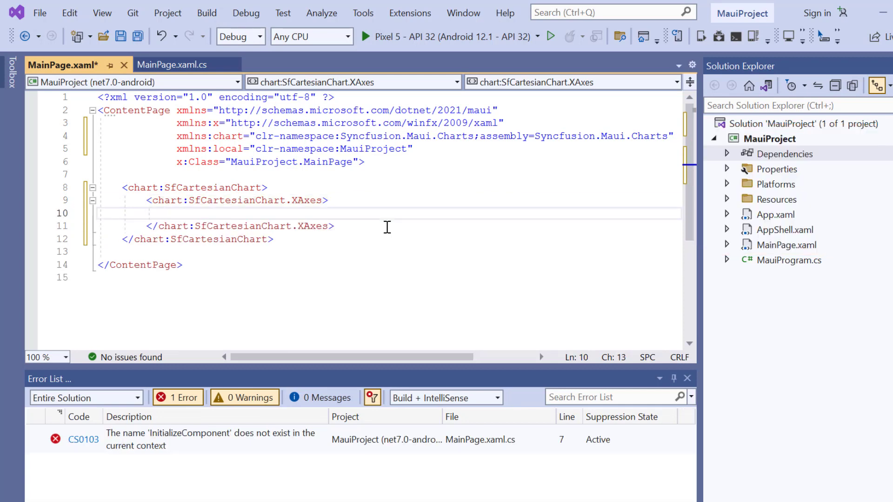
text(<)
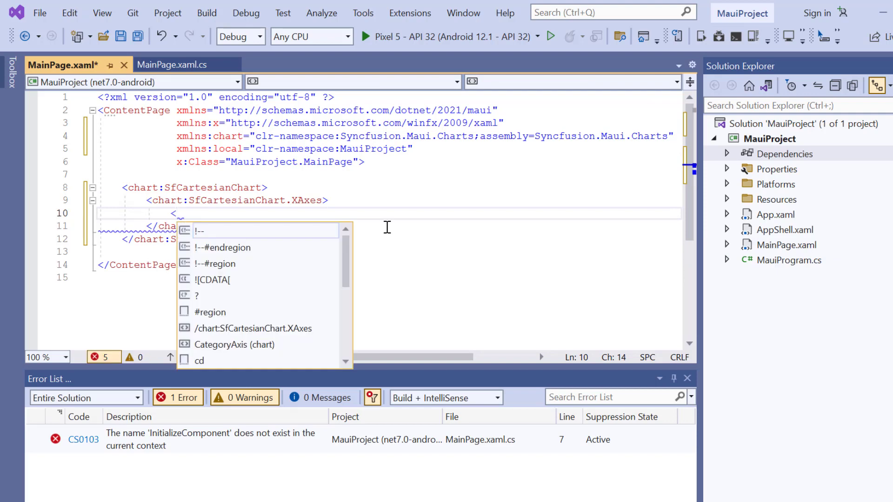
text(chart:CategoryAxis)
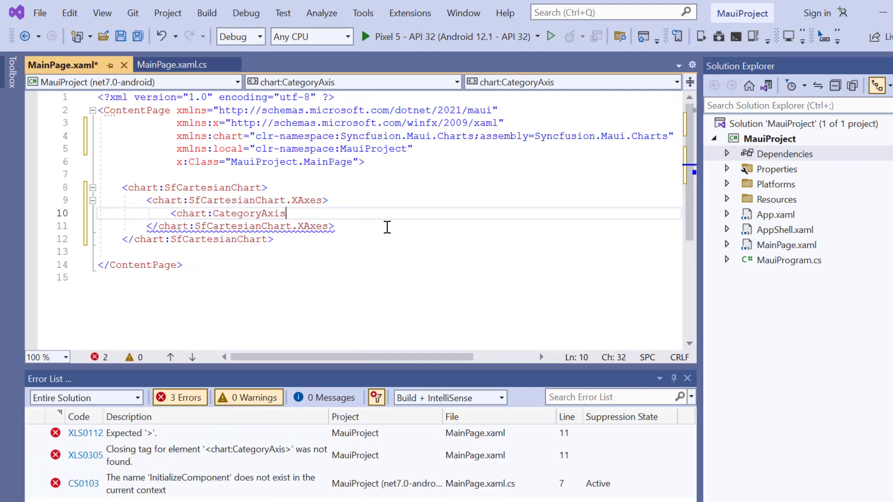
text(/>)
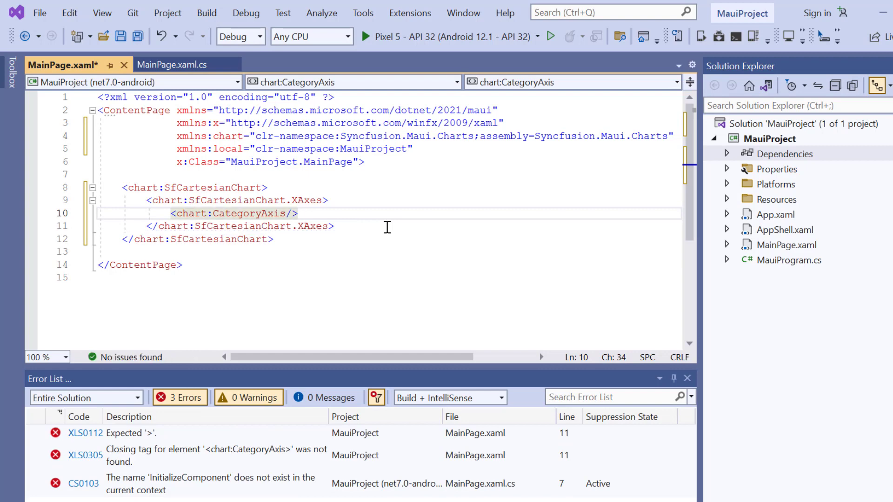
Add YAxes with a chart:NumericalAxis and save MainPage.xaml
text(<c)
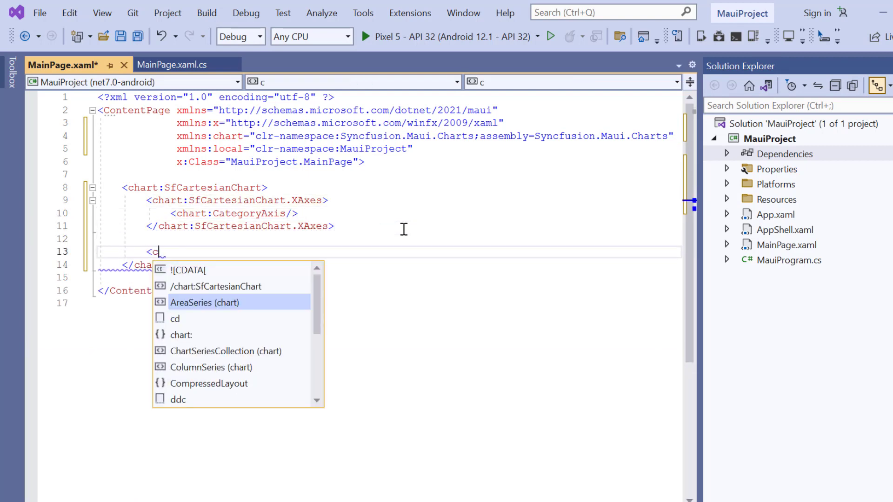
text(hart:Sf)
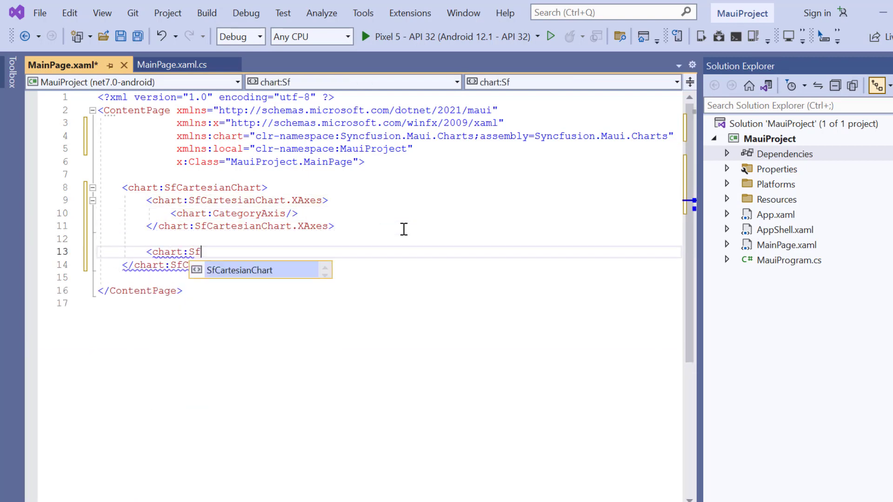
text(CartesianChart.YAxes>)
text(<chart:NumericalAxis)
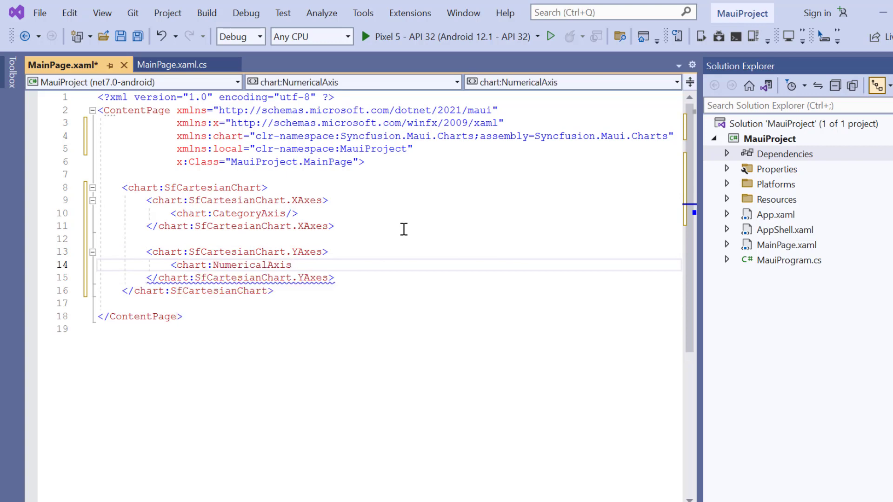
text(/>)
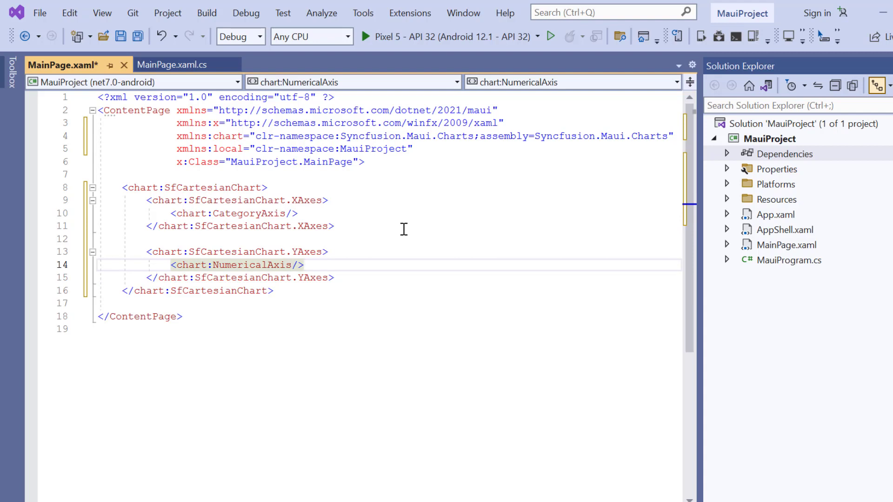
key(ctrl+s)
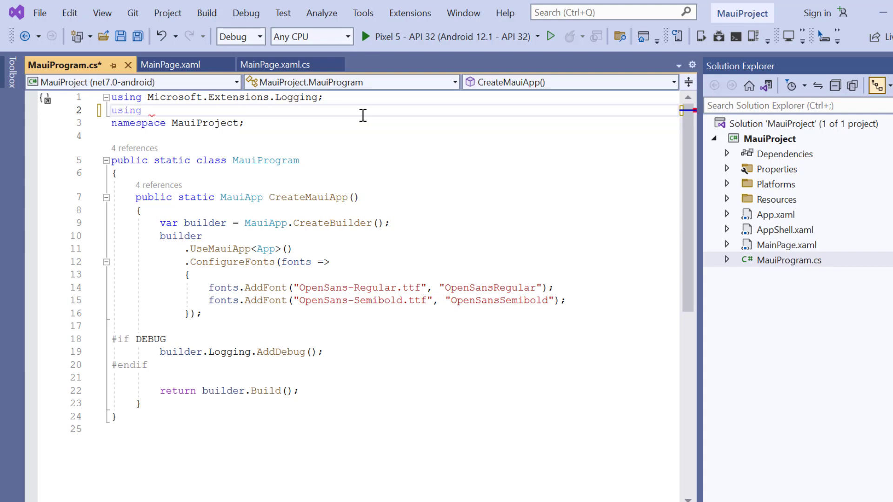
Import Syncfusion.Maui.Core.Hosting and chain .ConfigureSyncfusionCore() after UseMauiApp<App>()
text(Sync)
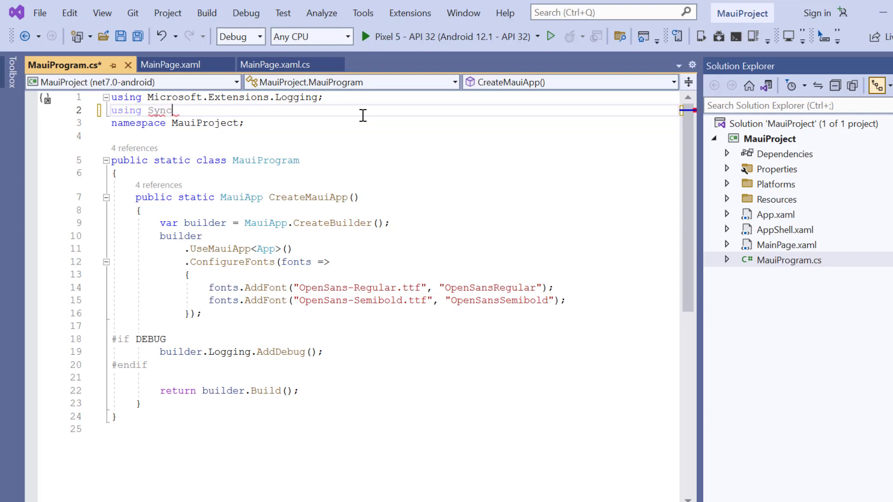
text(fusion.)
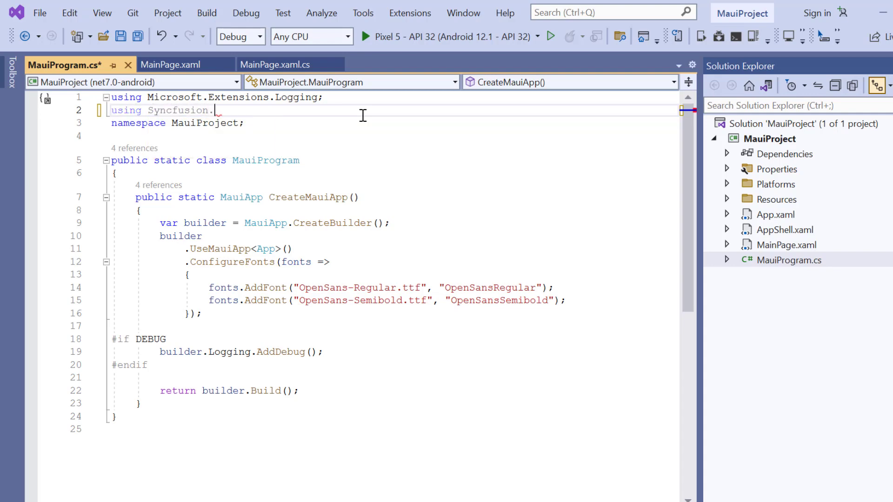
text(Maui)
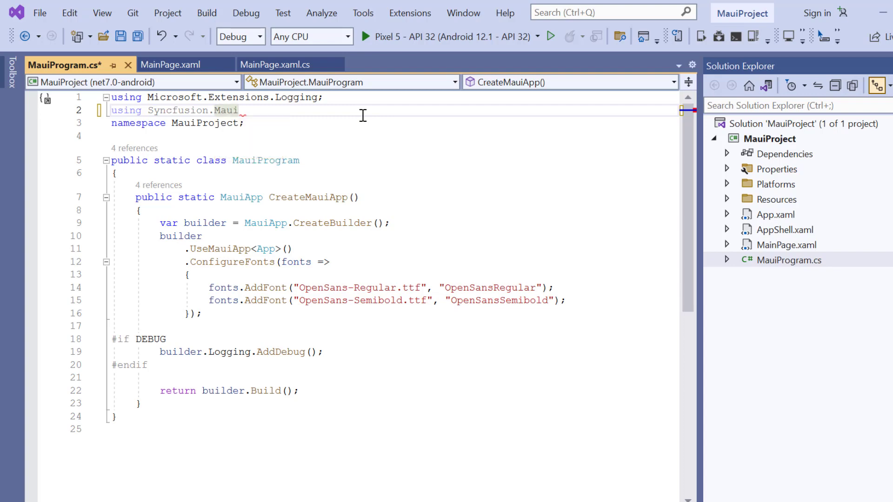
text(.Core.Hosting;)
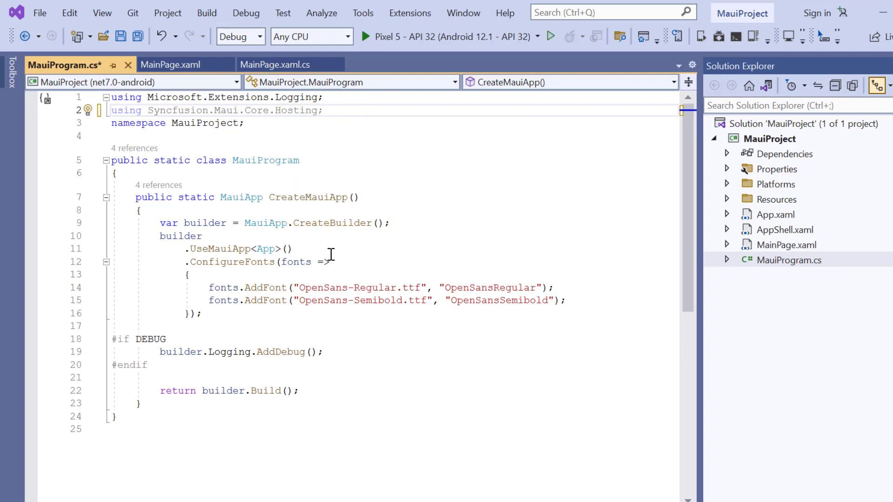
text(Con)
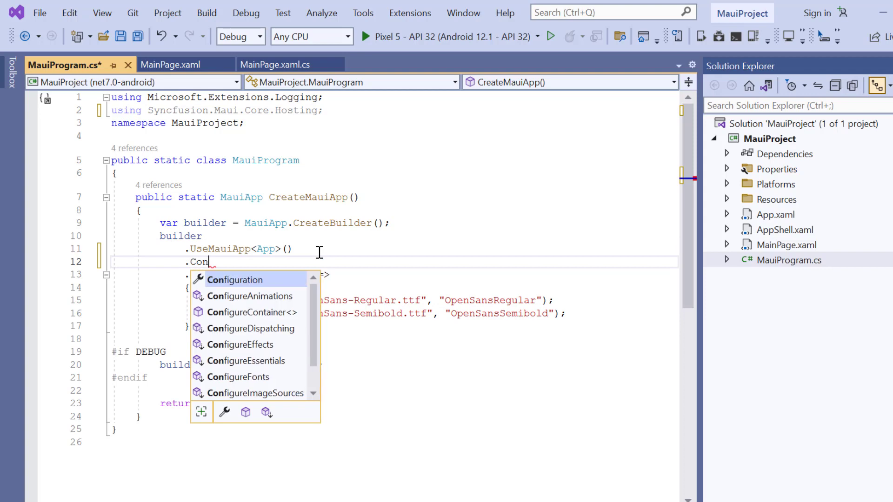
text(figureS)
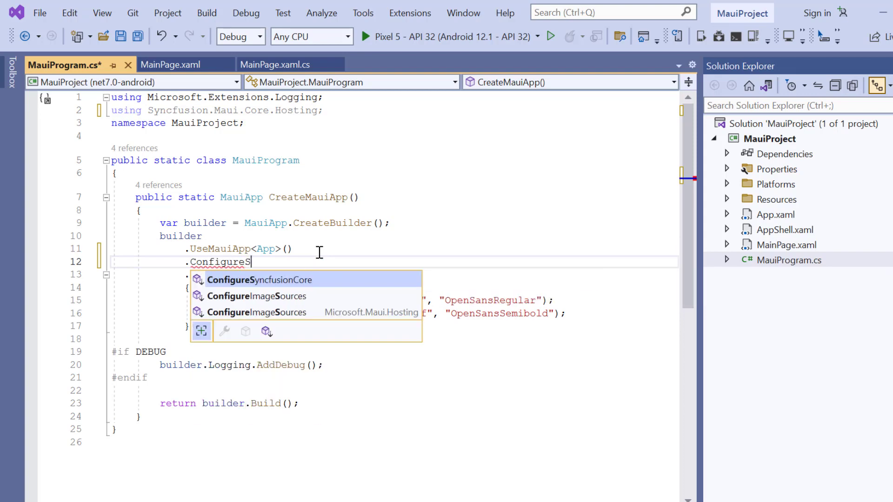
key(Tab)
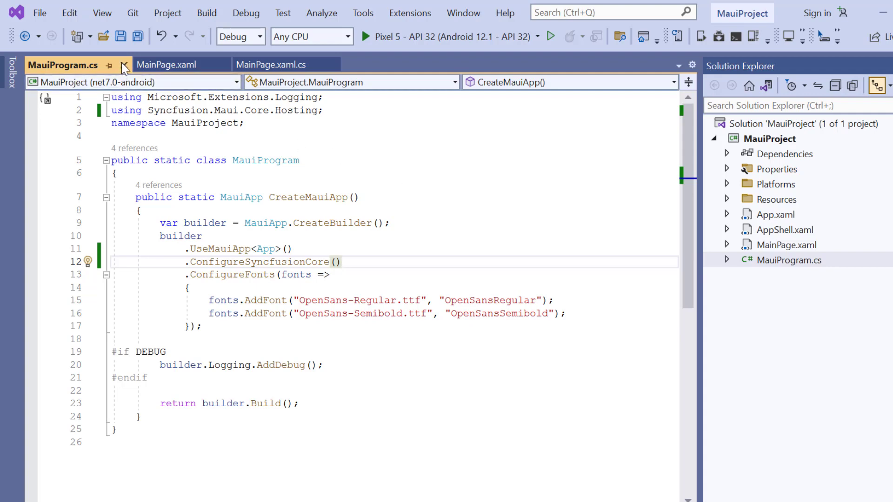
Open App.xaml.cs and call Syncfusion.Licensing.SyncfusionLicenseProvider.RegisterLicense in the constructor
click(166, 64)
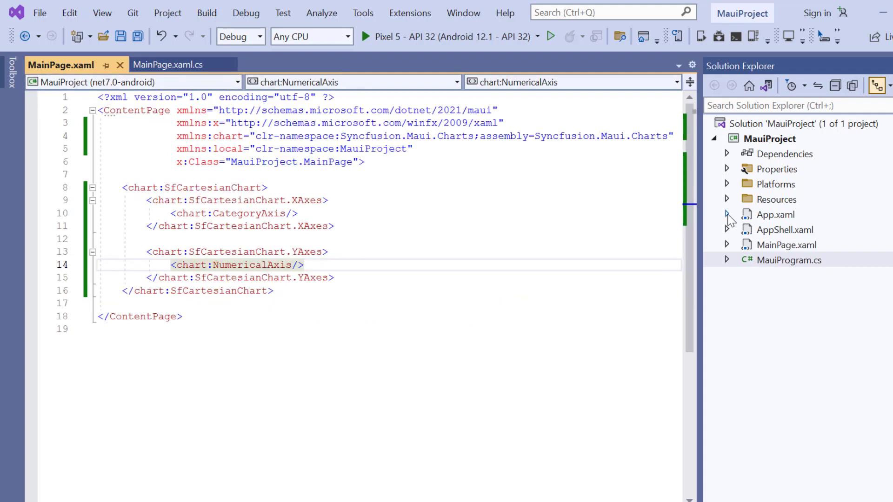
click(728, 215)
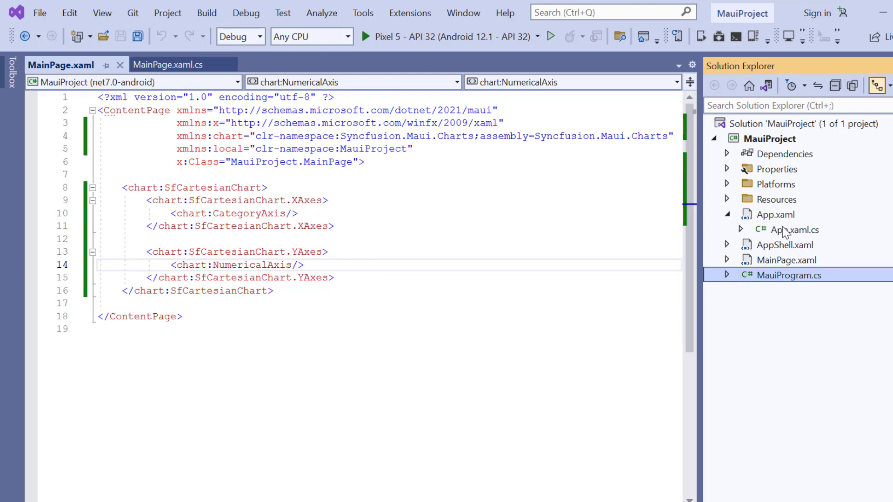
double_click(795, 229)
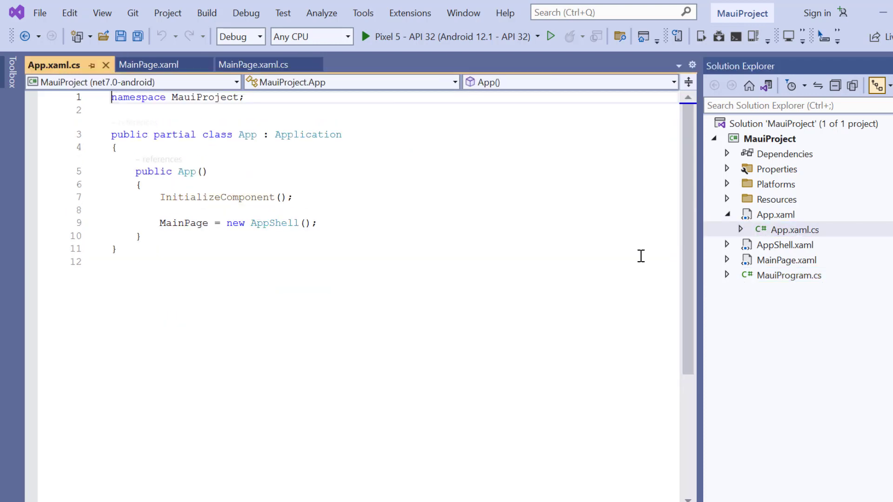
text(Sy)
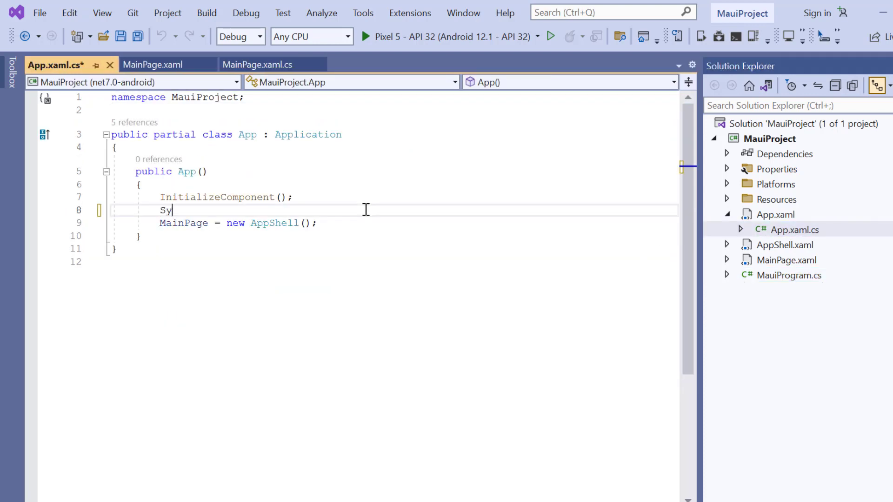
text(ncfusion.Li)
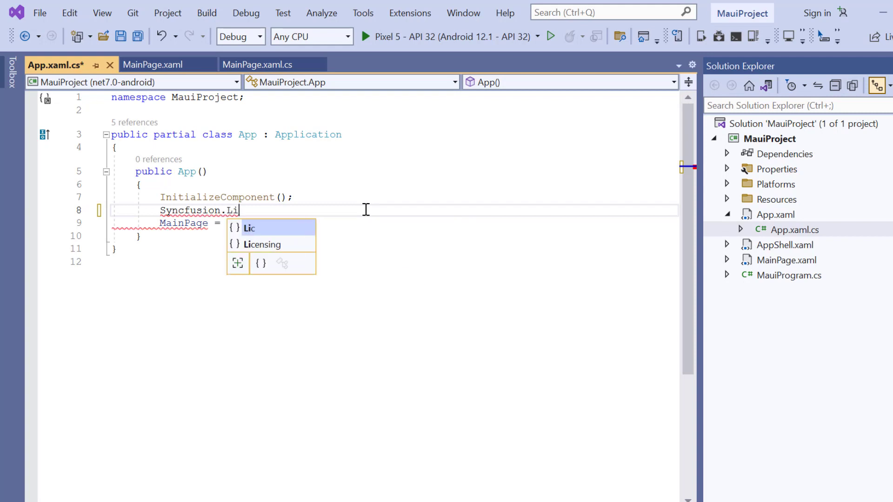
text(censing.Sy)
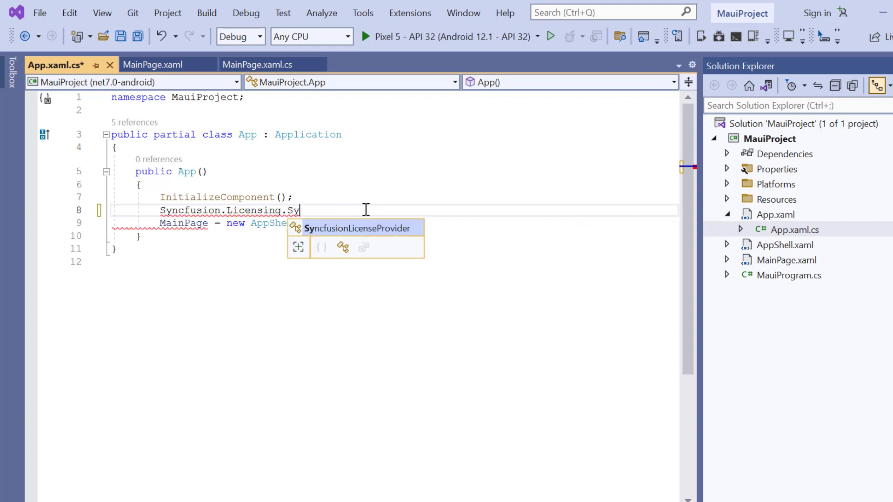
text(ncfusionLicenseProvider.RegisterLicense("Mgo+DSMBMAY9C3t2VVhiQl)
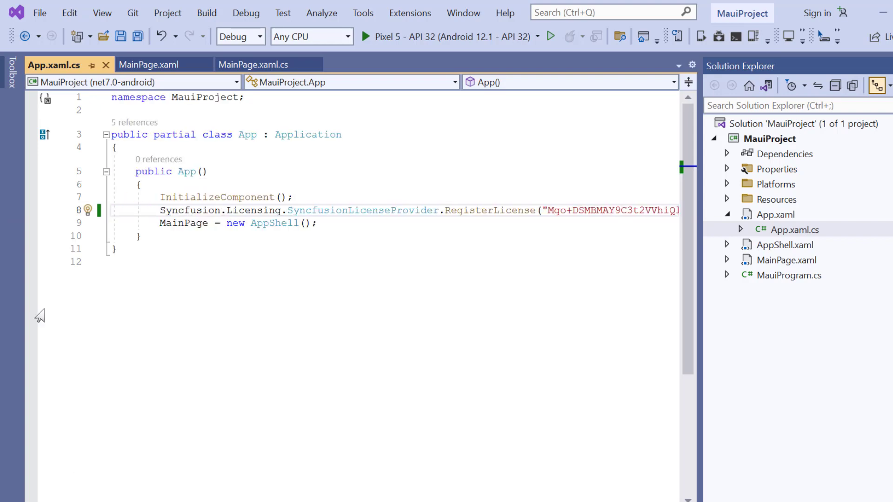
Close the App.xaml.cs tab to bring MainPage.xaml back to the front
click(61, 64)
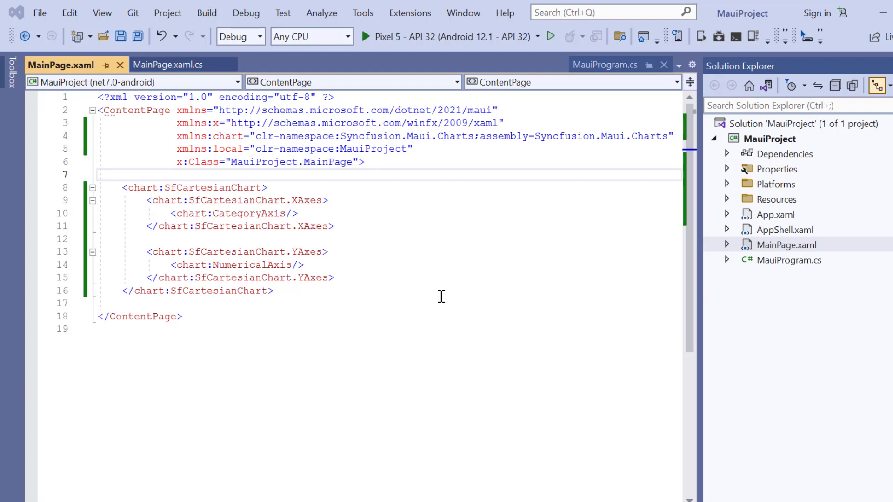
mouse_move(572, 227)
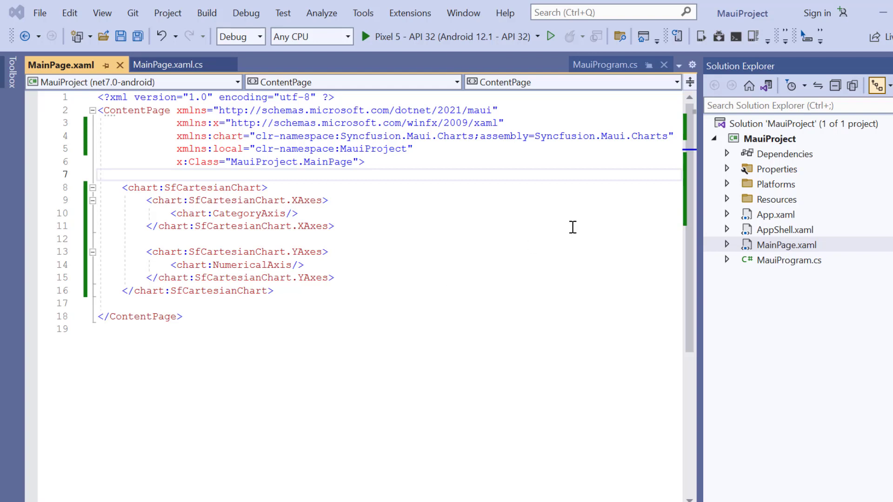
Add a Person class to MauiProject with public Name (string) and Height (double) auto-properties
click(770, 139)
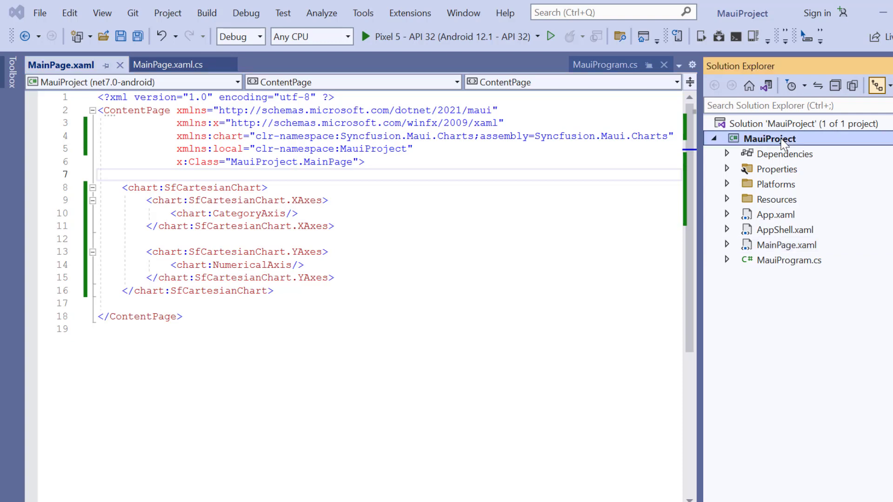
right_click(770, 138)
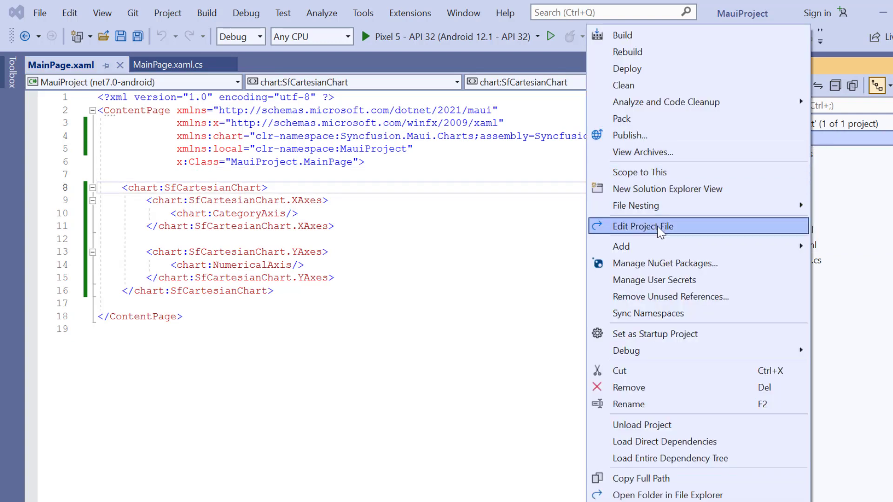
mouse_move(621, 246)
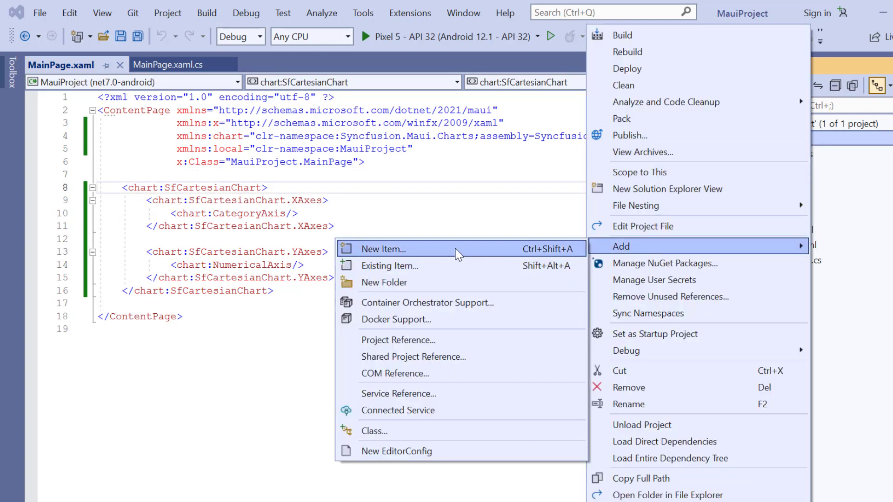
click(382, 249)
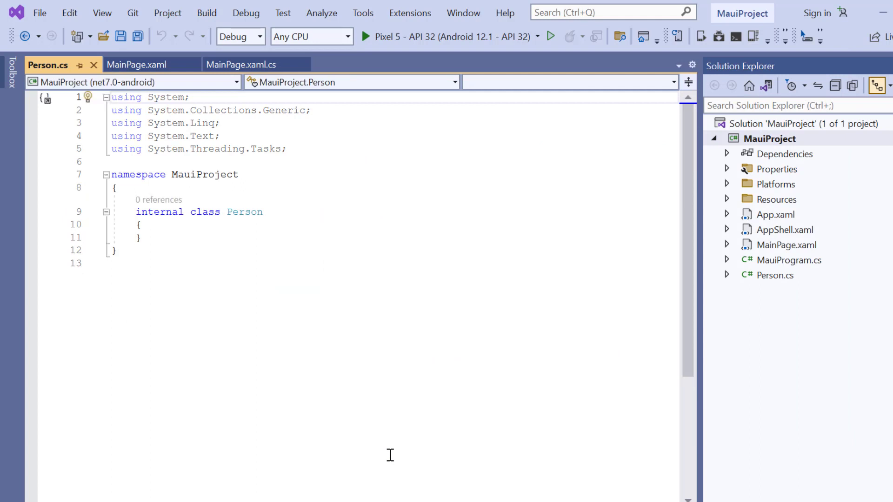
text(Pub)
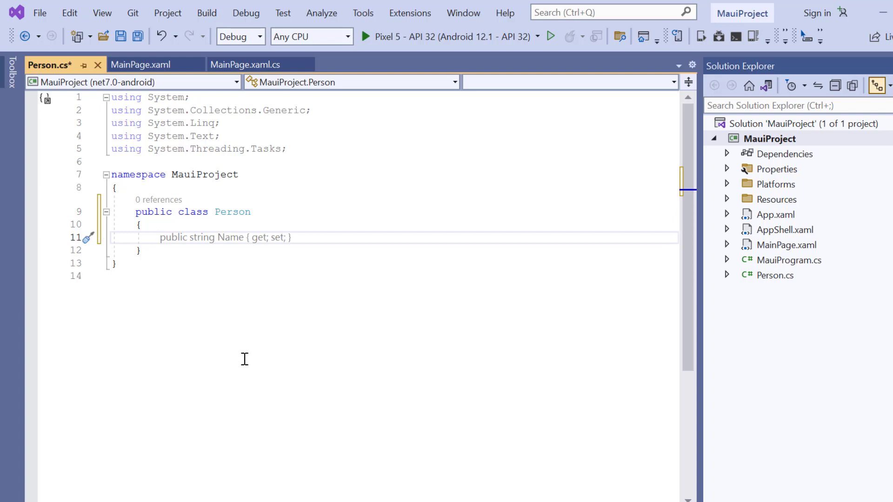
text(public int Id { get; set; })
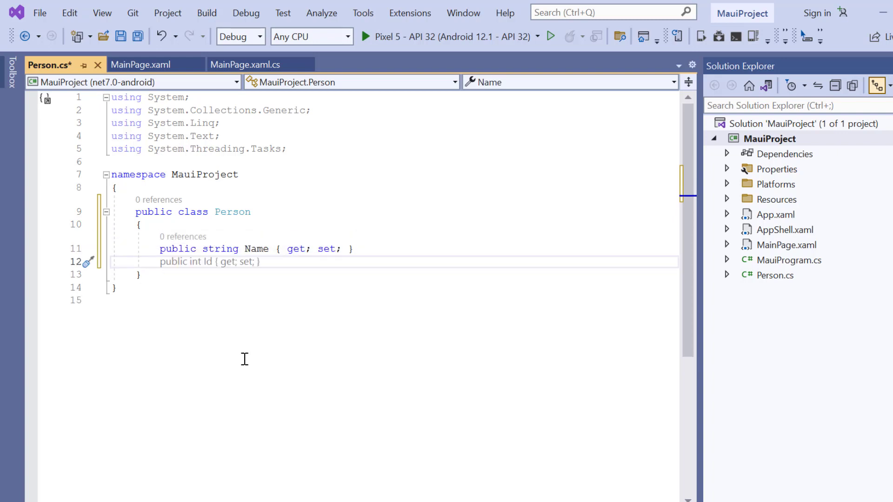
text(double Hei)
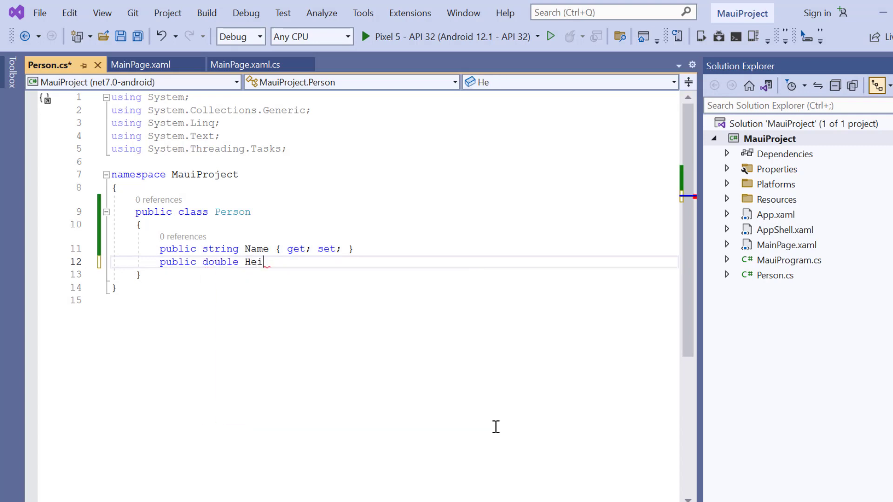
text(ght { get; set; })
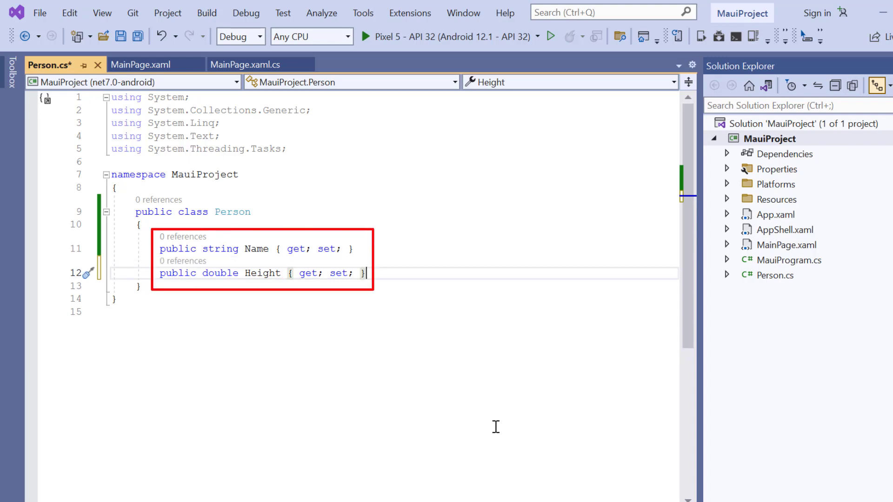
Add public class DataViewModel with a List<Person> Data property, populated with five people in its constructor
right_click(770, 139)
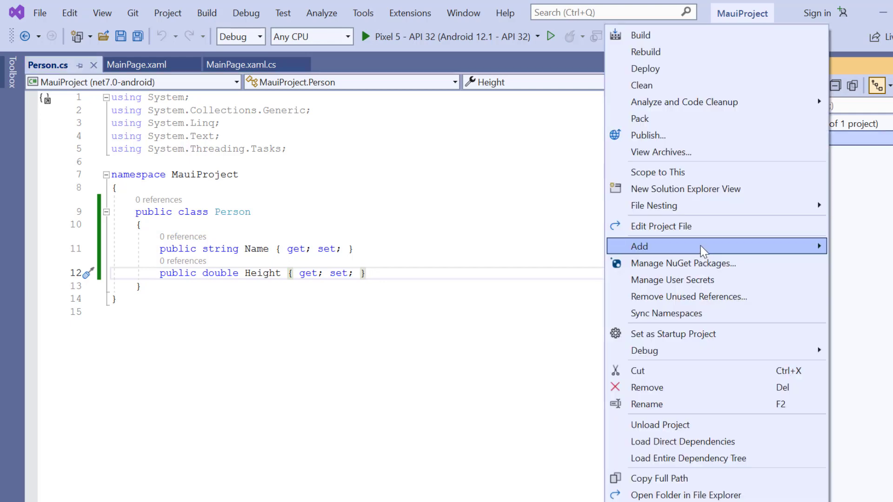
click(639, 246)
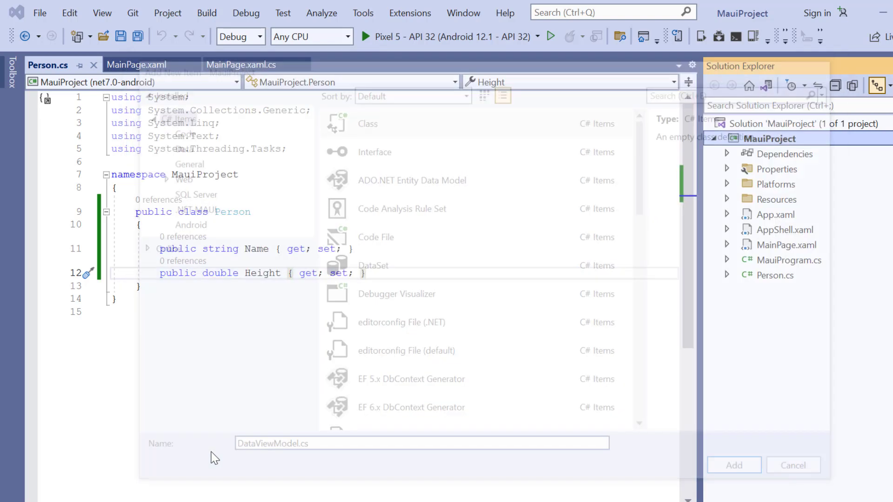
click(733, 465)
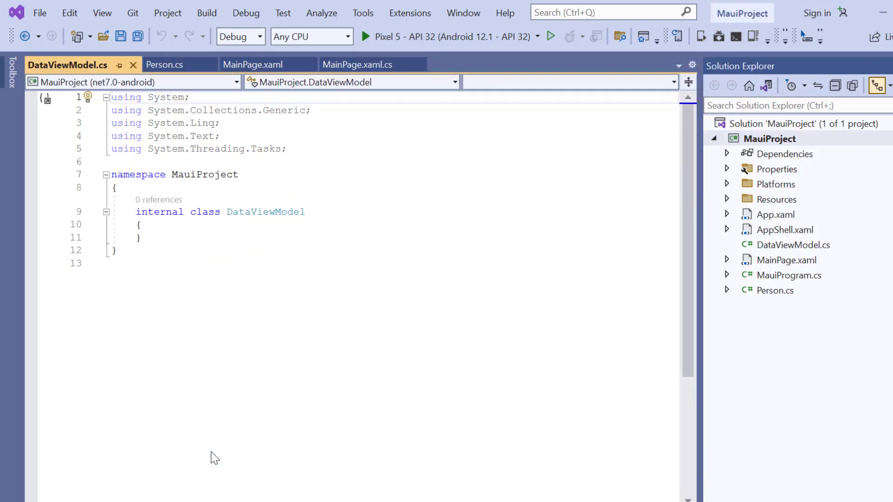
text(pu)
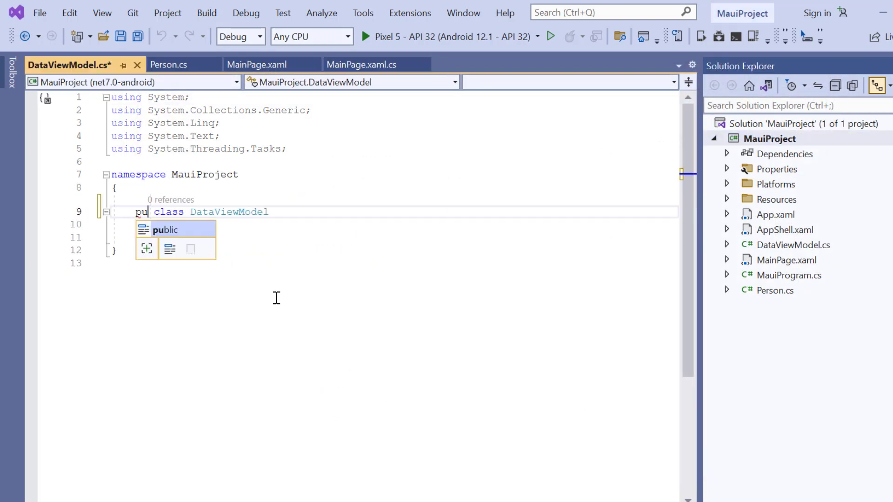
key(Tab)
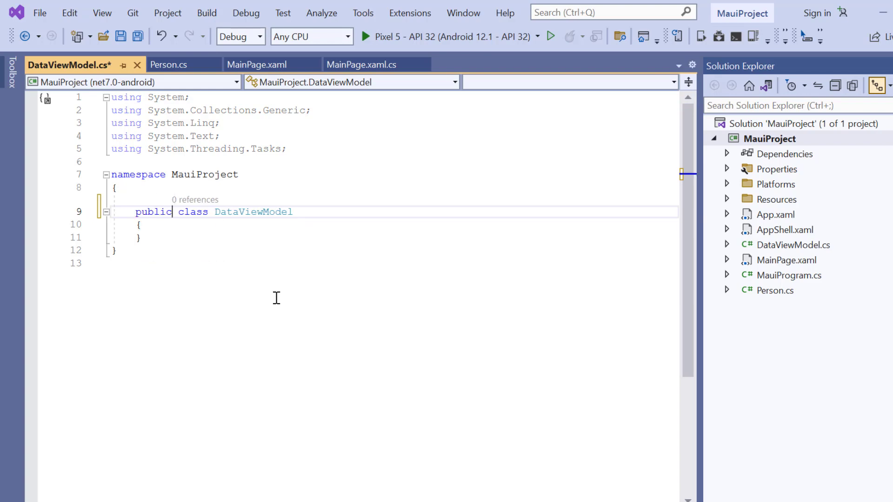
text(public DataViewModel() { })
text(public List<Person> Data)
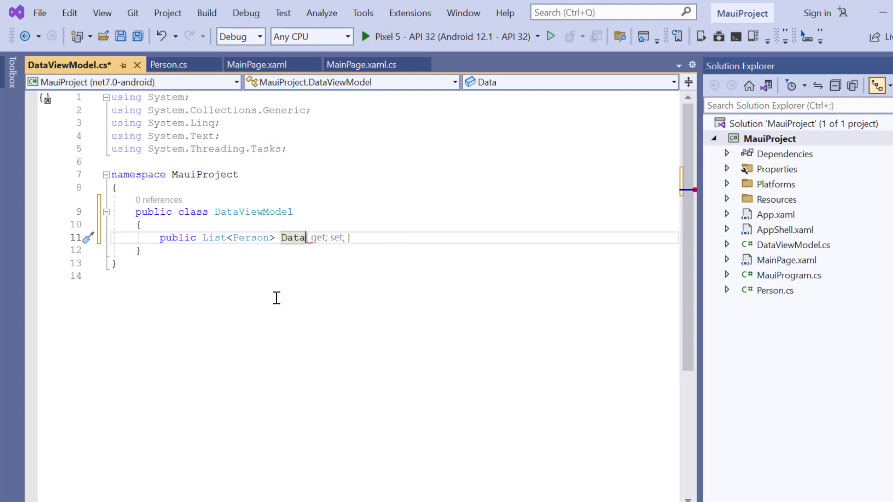
key(enter)
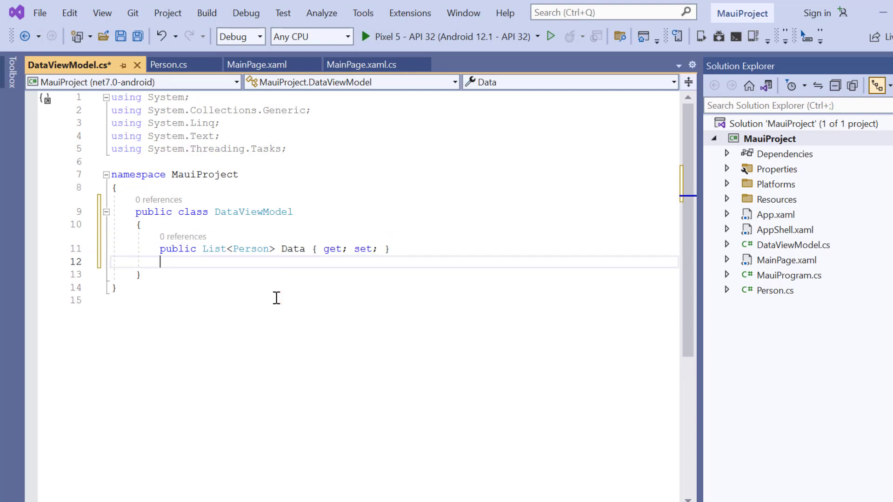
text(public DataViewModel() { })
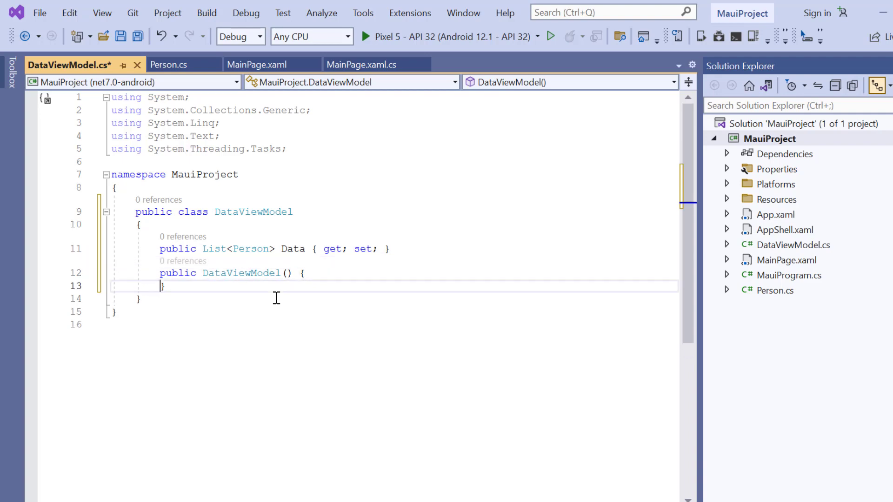
text(Data= new List<Person>();)
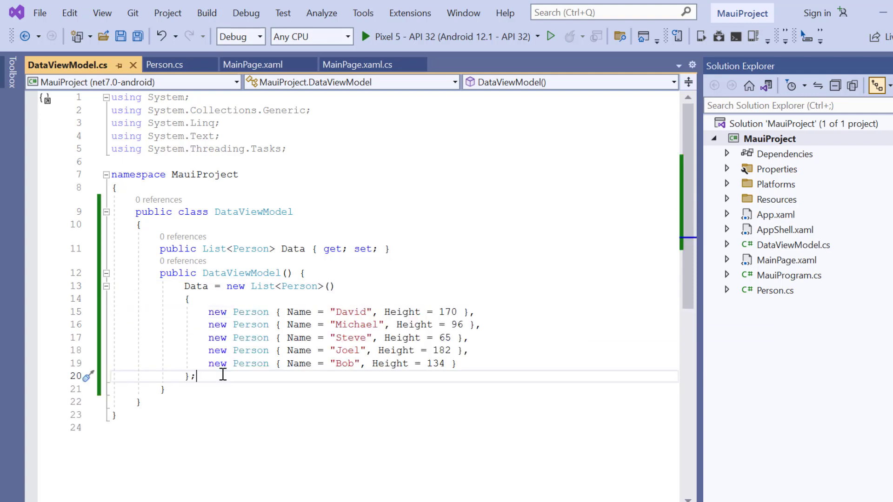
Switch from DataViewModel.cs to MainPage.xaml and add an SfCartesianChart.BindingContext section inside the chart
click(47, 65)
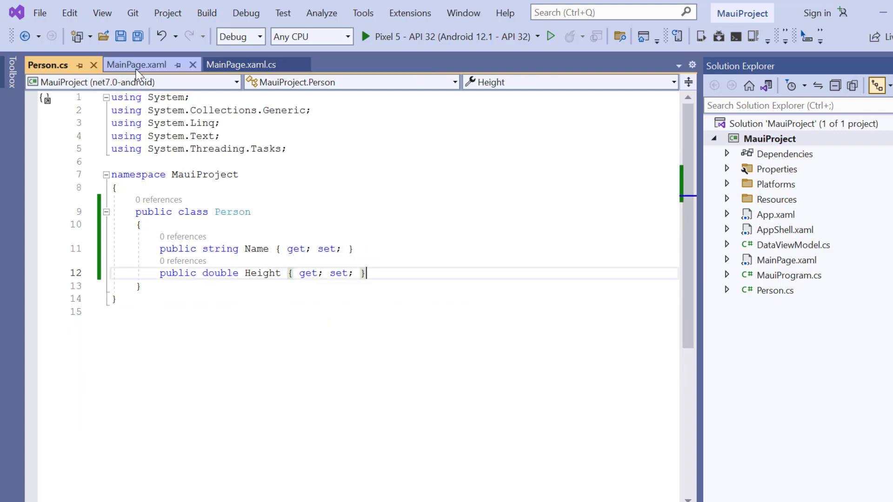
click(135, 64)
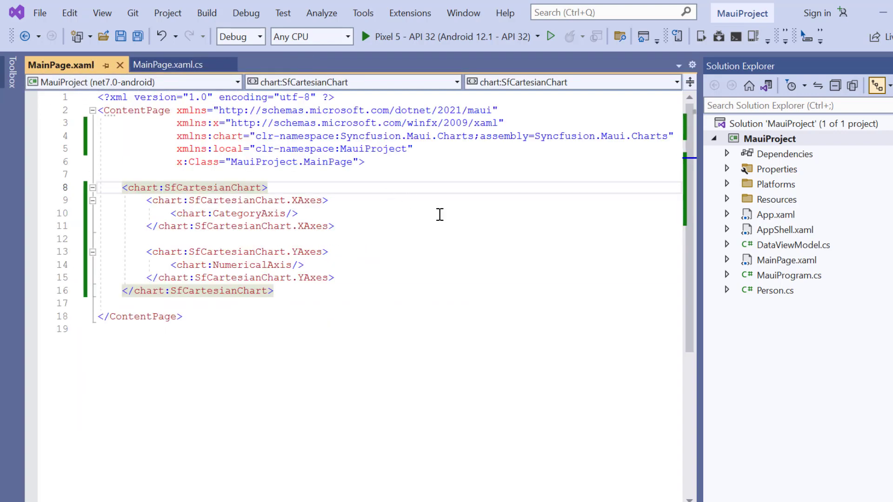
text(<cha)
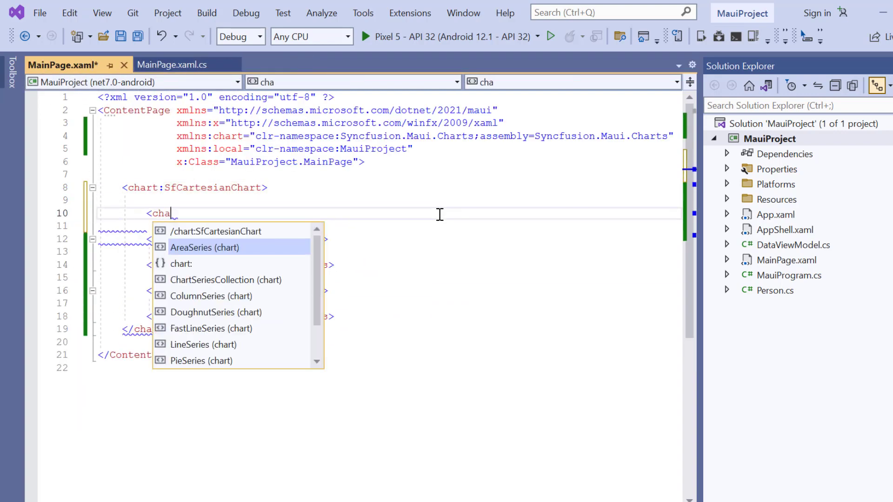
text(chart:SfCartesianChart.BindingContext>)
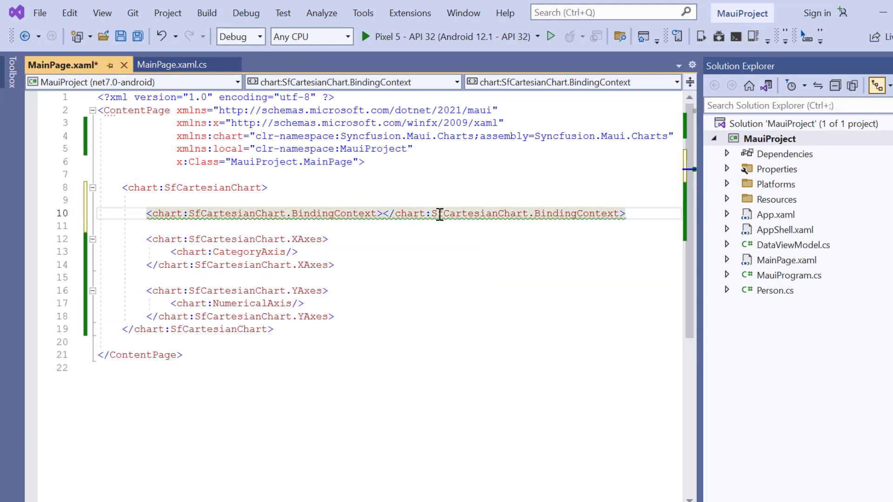
text(<local:DataViewModel/>)
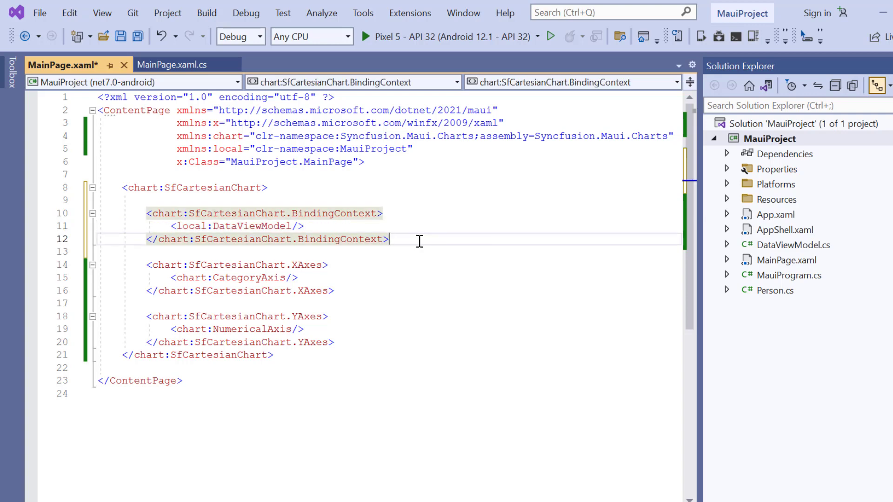
Set BindingContext to local:DataViewModel and add a ColumnSeries bound to Data, plotting Name against Height
text(<)
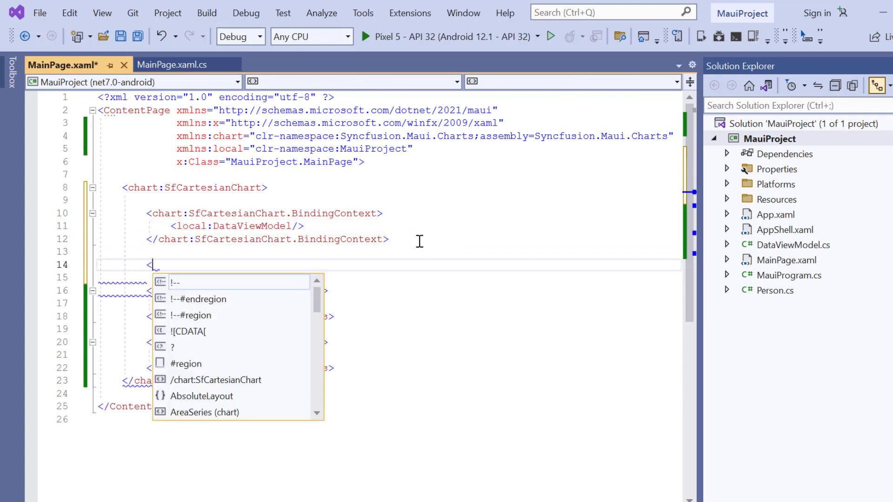
text(chart:ColumnSeries ItemsSource="{}"></chart:ColumnSeries>)
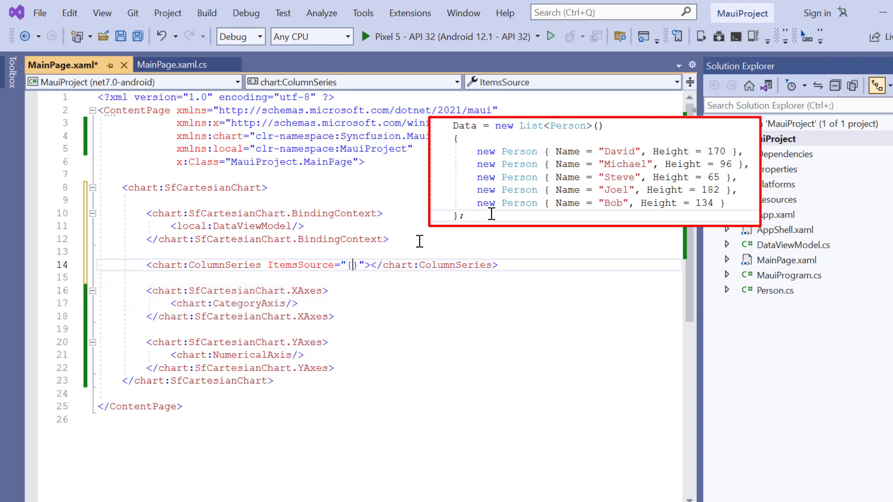
text(Binding)
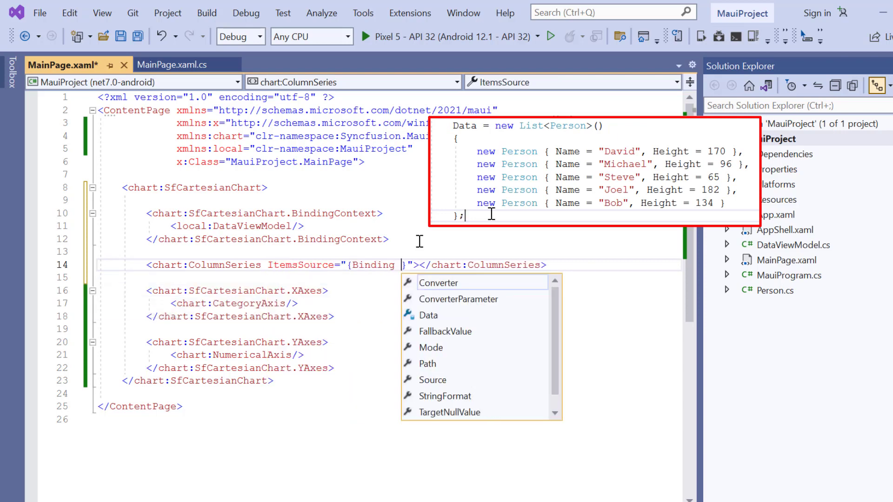
text(Data)
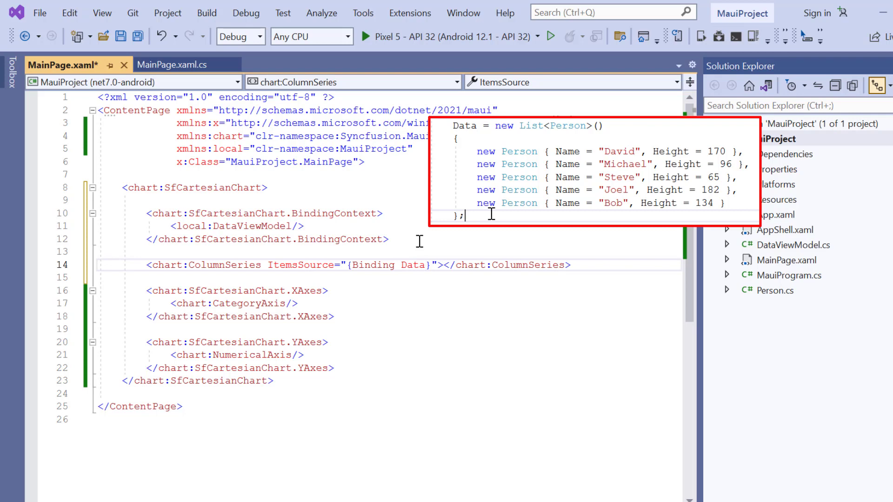
text(XBindingPath="Name)
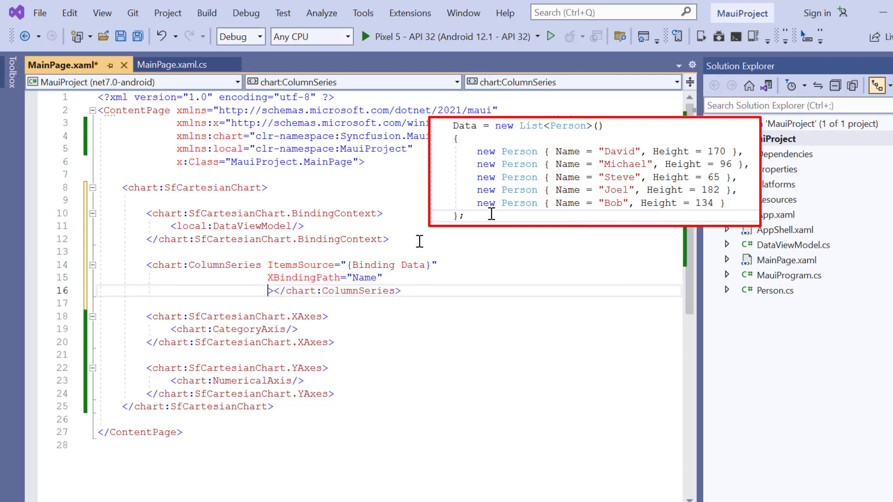
text(YBindingPath="He)
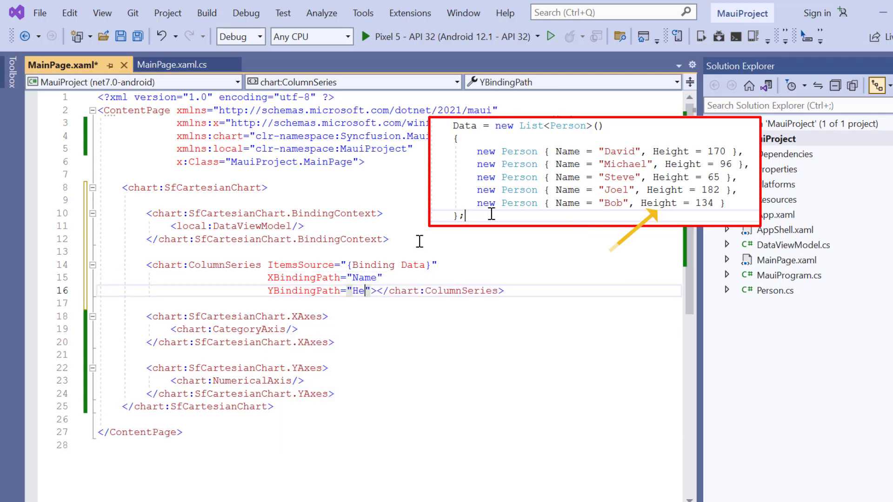
text(ight)
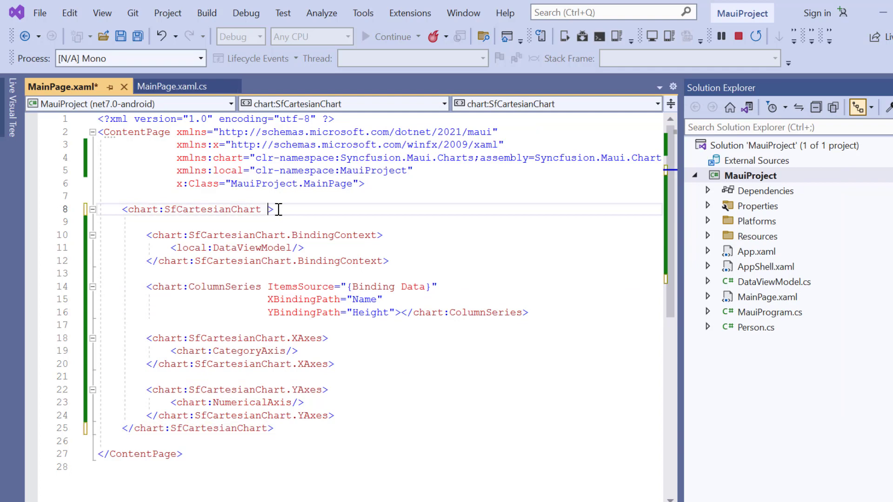
Add Title="Comparison of Heights" to the SfCartesianChart element and save MainPage.xaml
text(Title="")
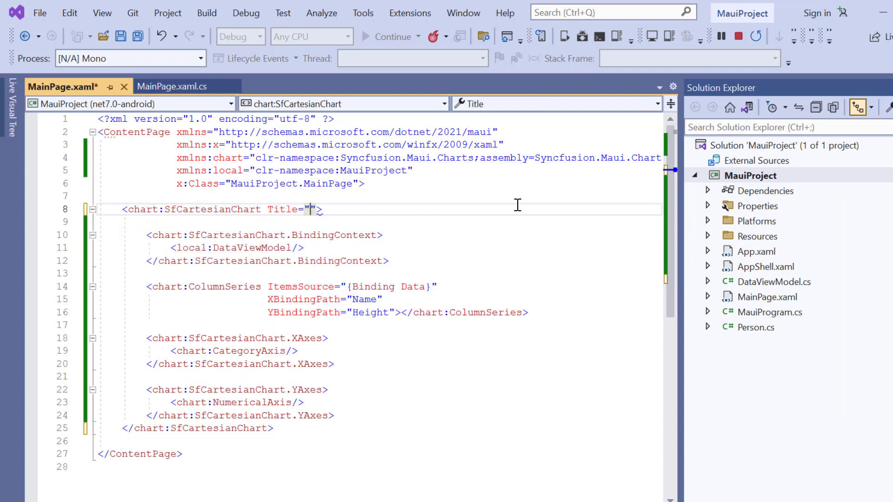
text(Compa)
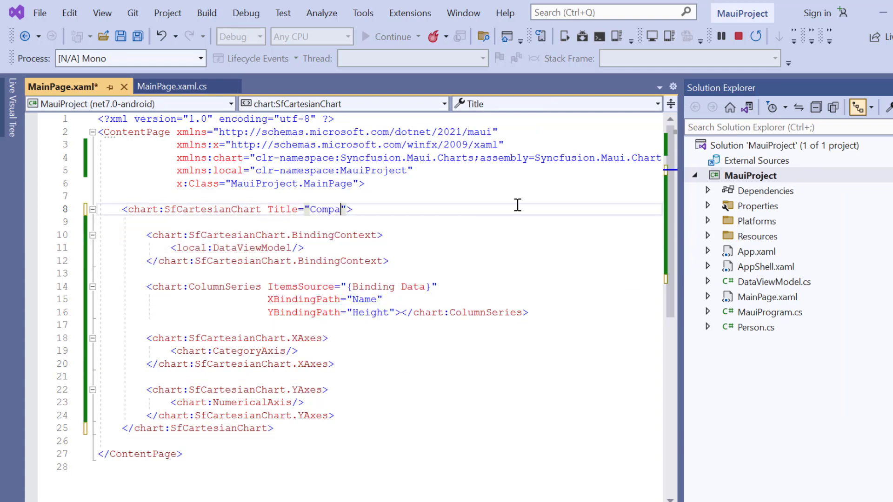
text(rison of)
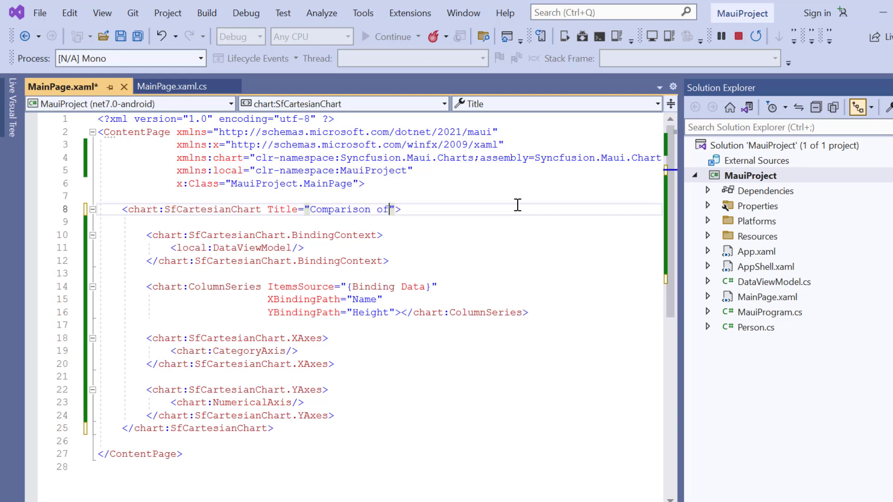
text(Heights)
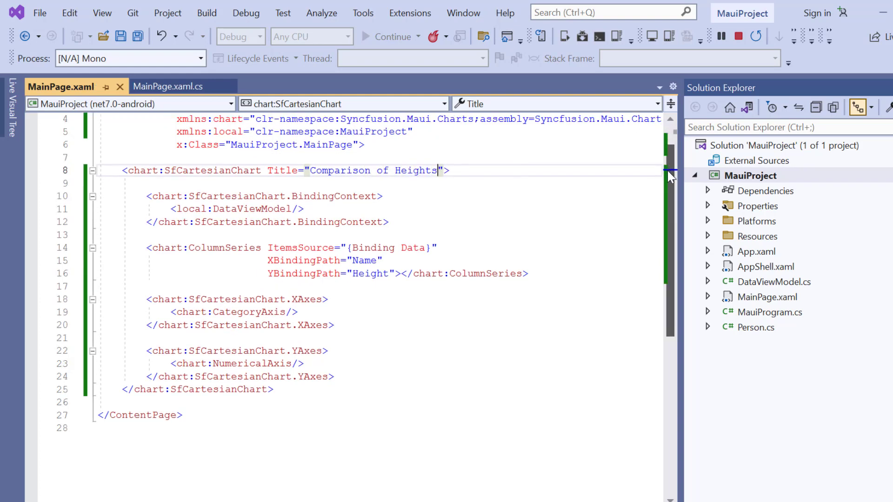
scroll(down, 3)
text(><)
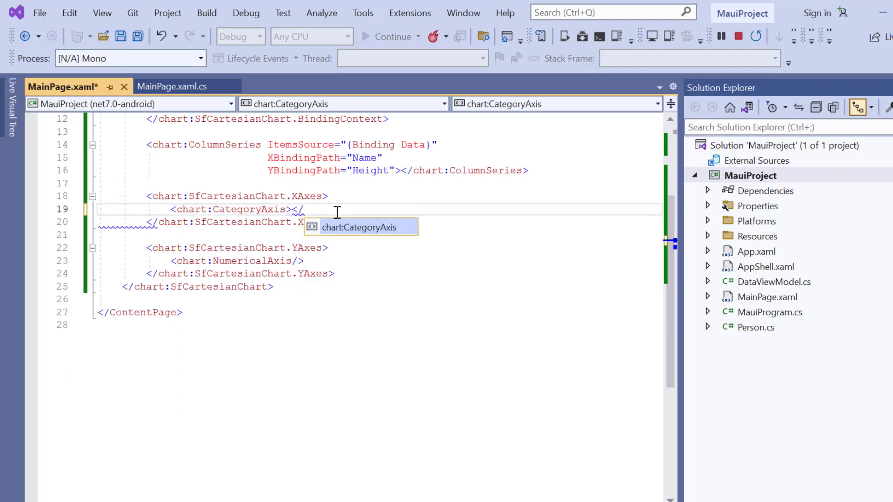
Add a CategoryAxis.Title holding a ChartAxisTitle with Text="Name"
text(ch)
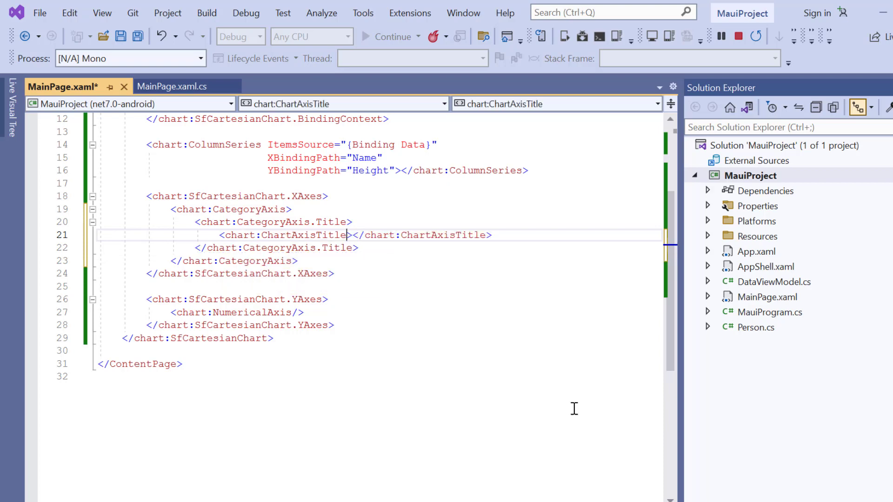
text(Text="")
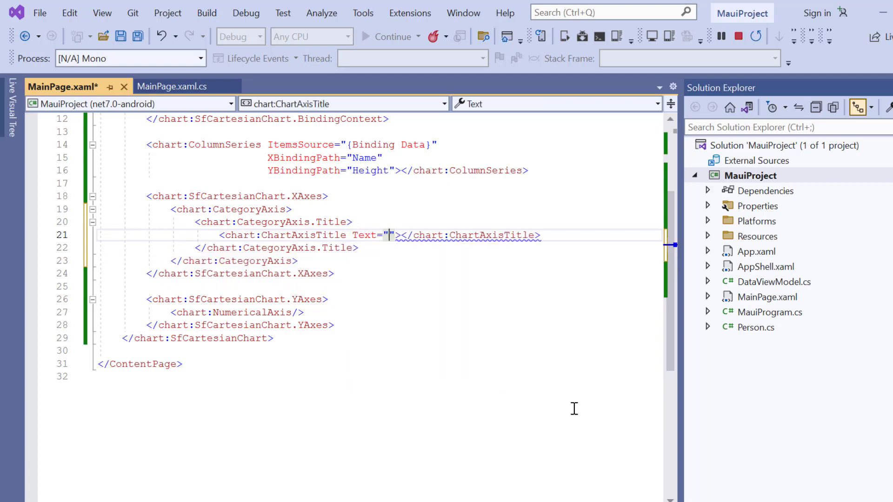
text(Name)
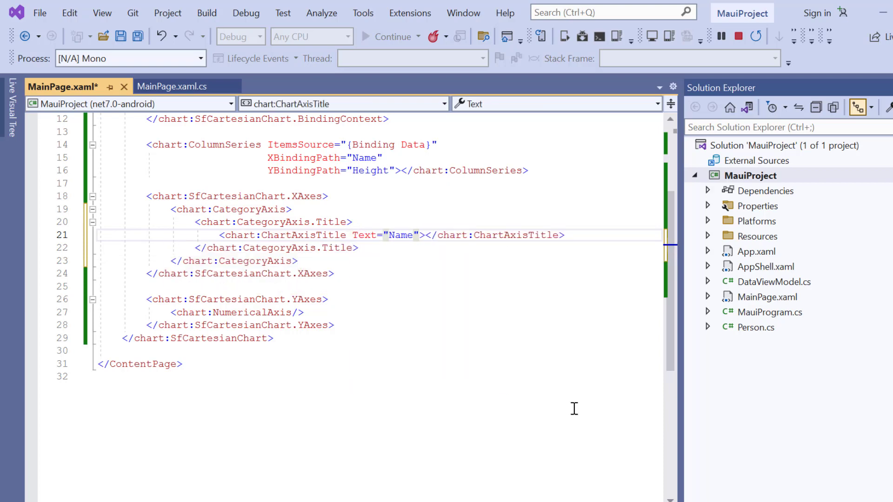
scroll(down, 3)
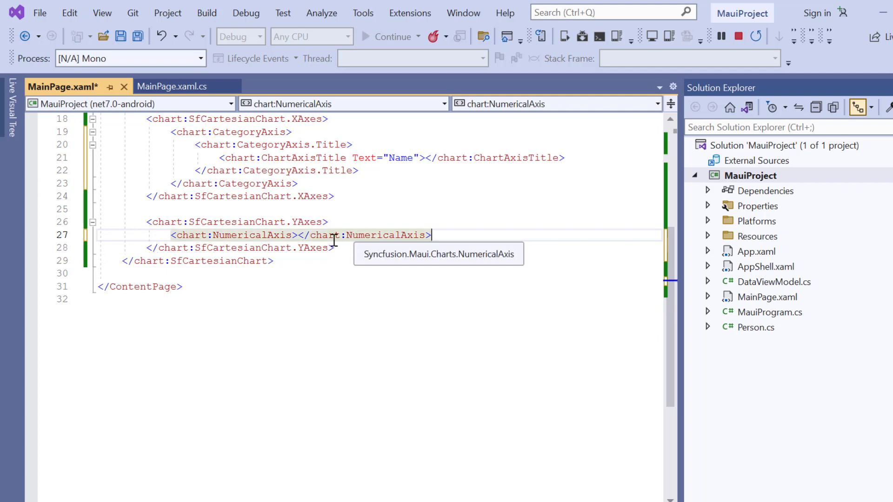
Add NumericalAxis.Title with a ChartAxisTitle Text="Height(in cm)" and save the page
text(<)
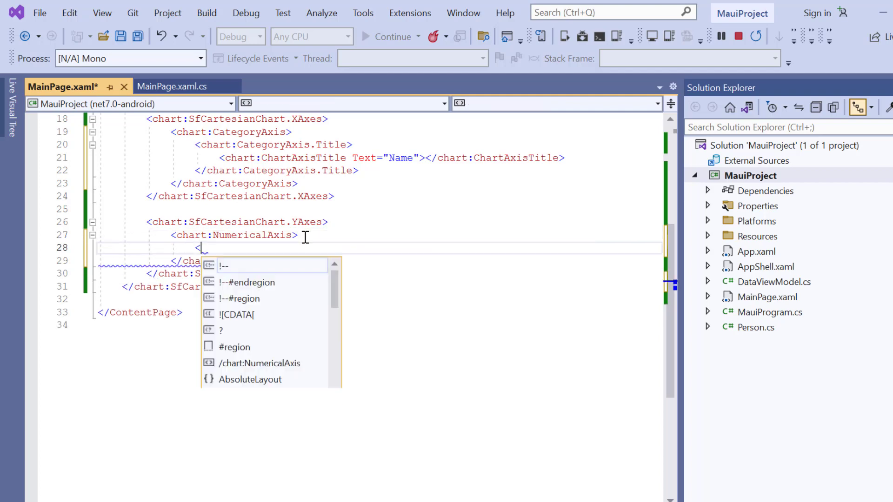
text(chart:)
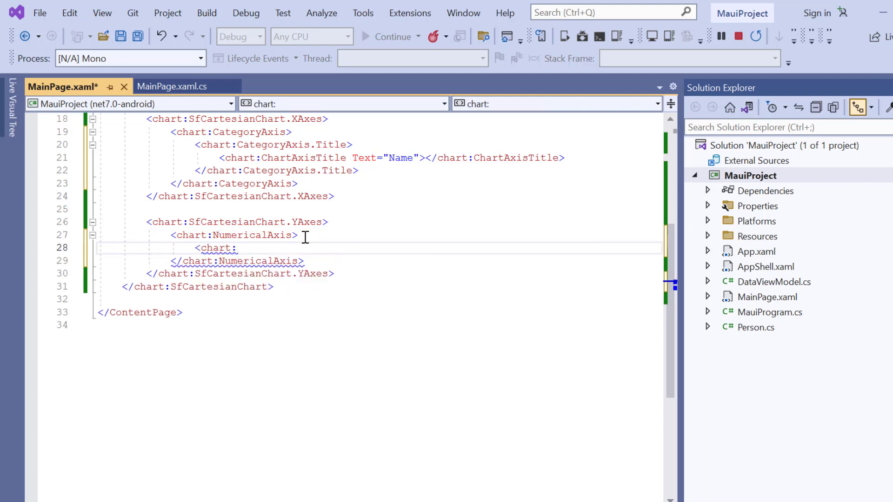
text(NumericalAxis.Title)
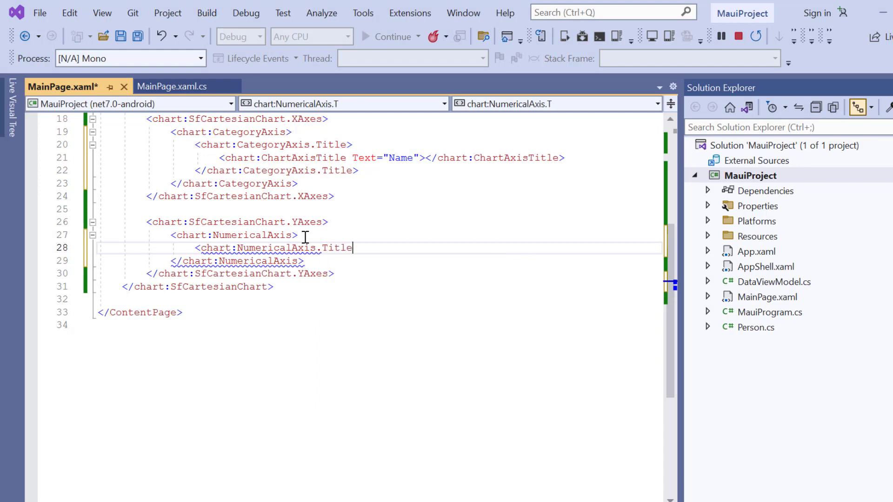
text(>)
text(<)
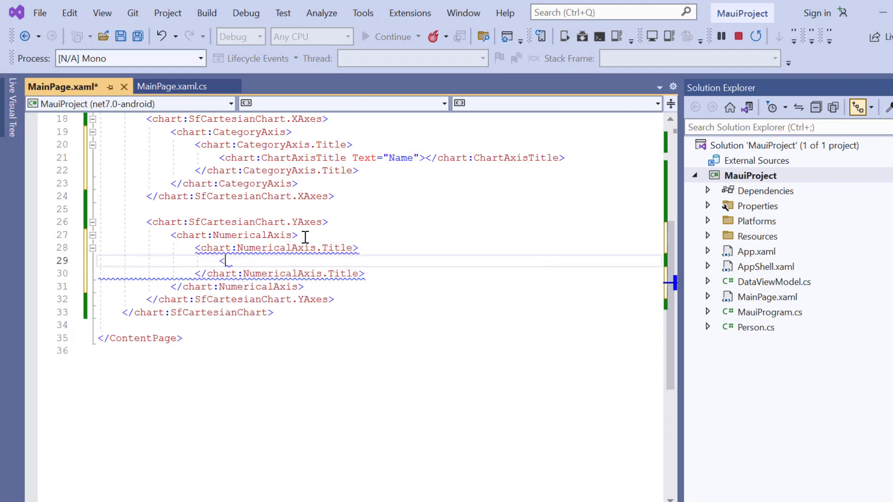
text(ch)
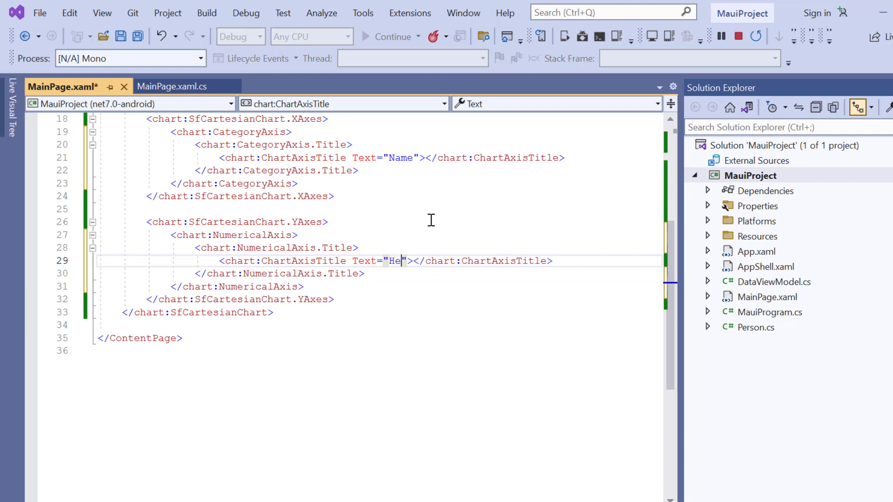
text(ight ()
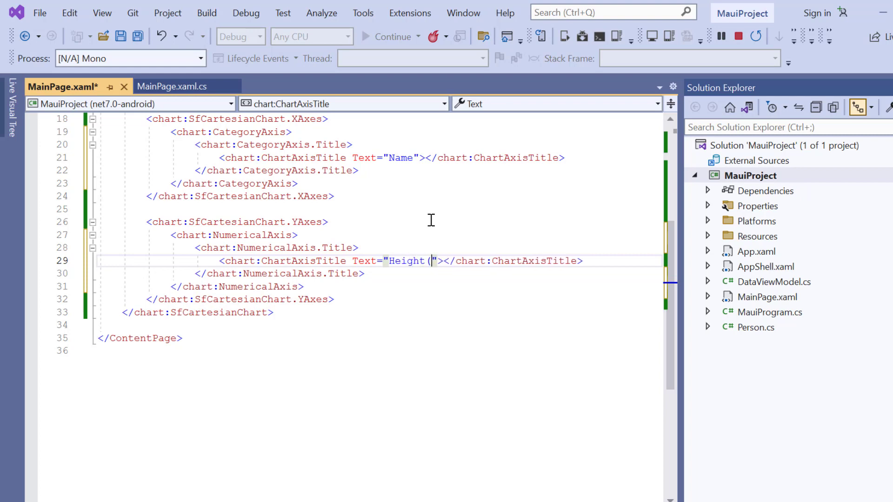
text(in)
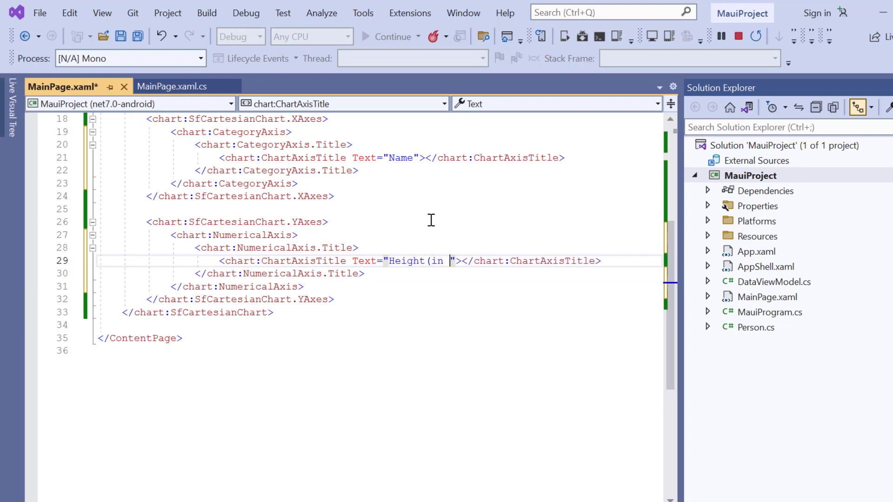
text(cm))
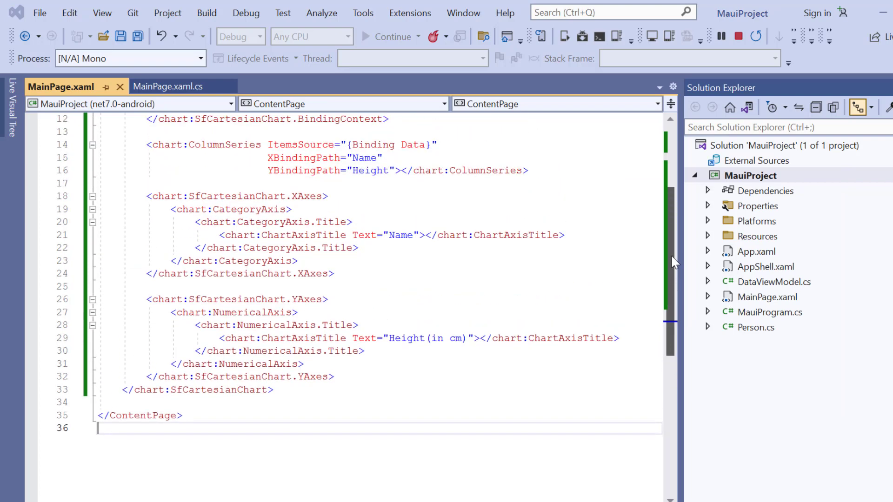
Set ShowDataLabels="True" on the ColumnSeries and save MainPage.xaml
text(S)
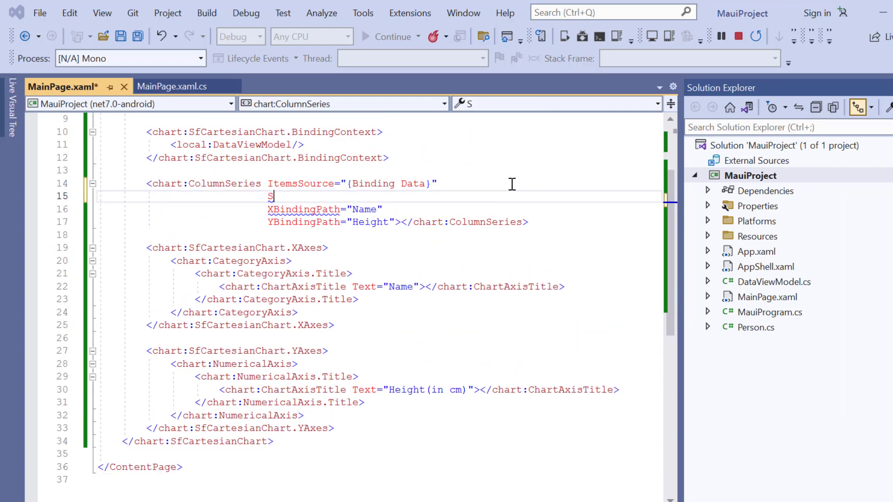
text(ShowDataLabels="True)
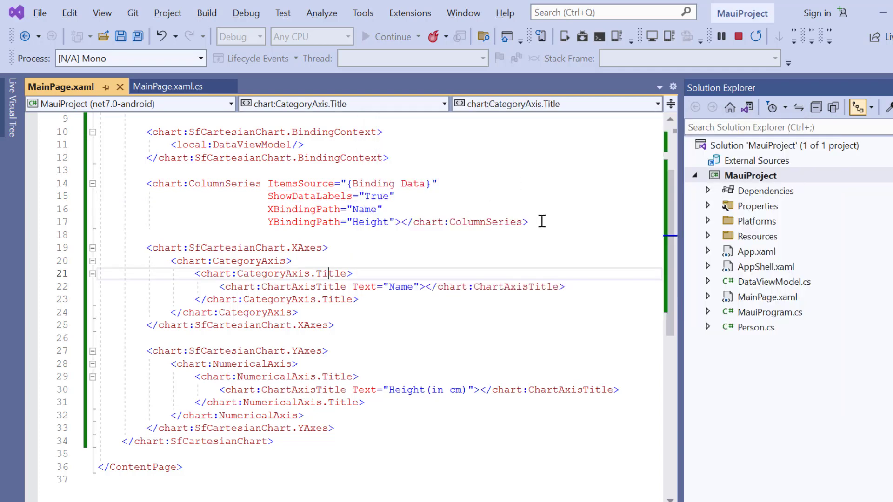
text(<chart:SfCartesianChart)
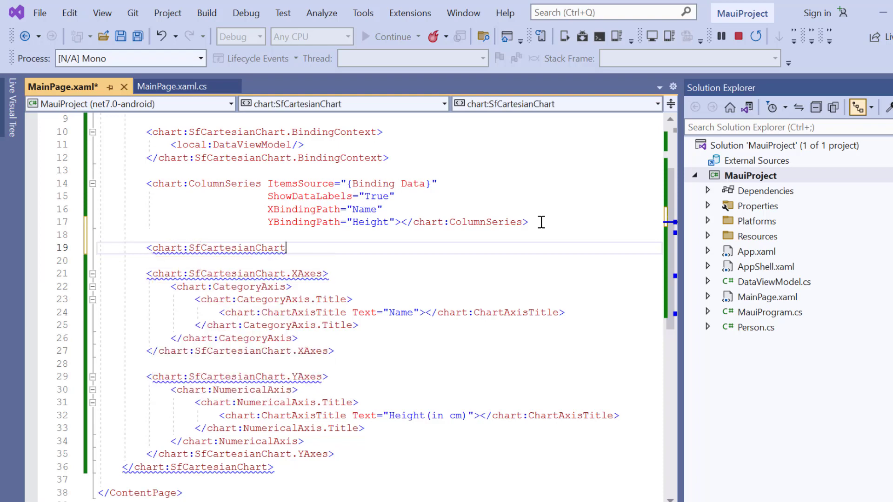
Add an SfCartesianChart.Legend containing a ChartLegend and give the ColumnSeries Label="Height"
text(.Legend)
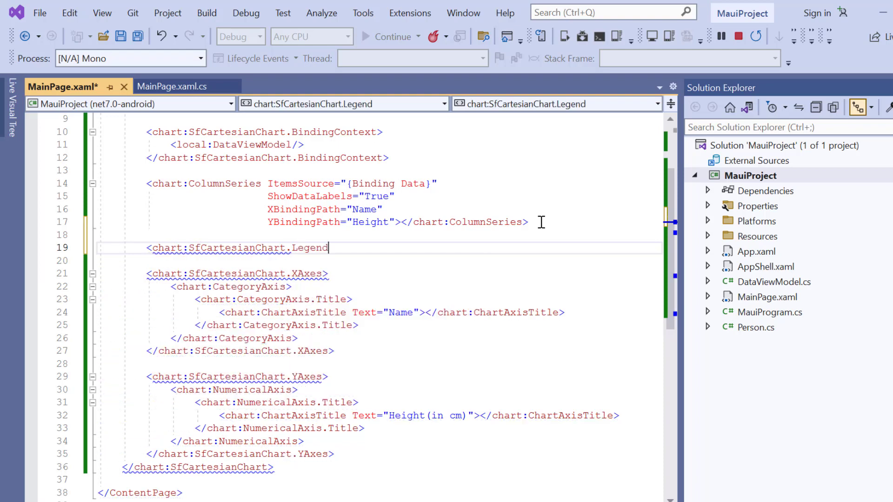
text(<chart:ChartLegend/>)
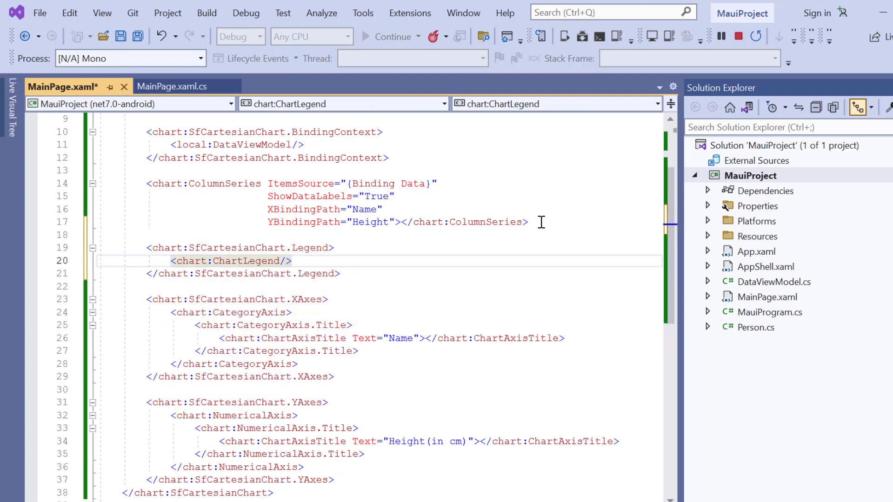
text(l=""></chart:ColumnSeries>)
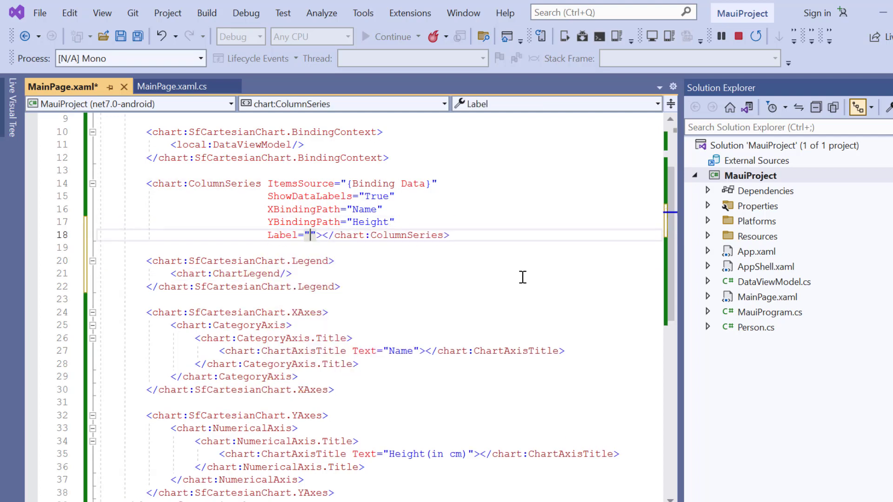
text(Height)
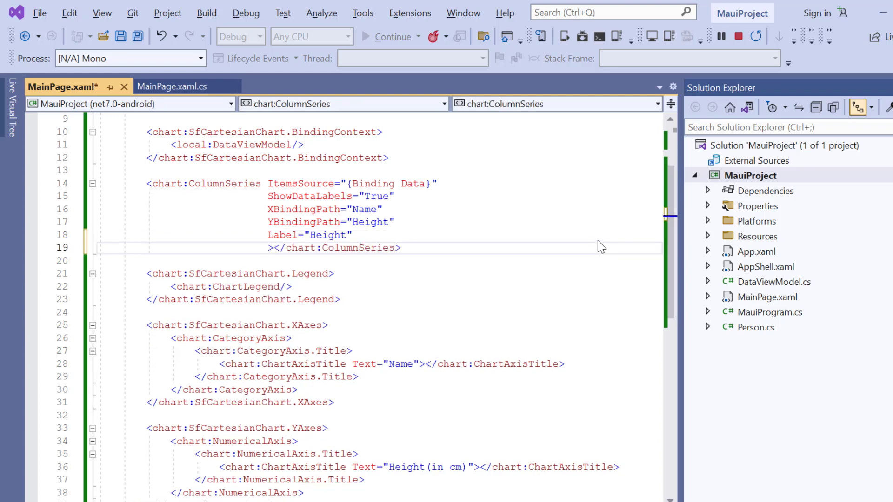
Enable tooltips on the column series, then run the app on the Android emulator
text(E)
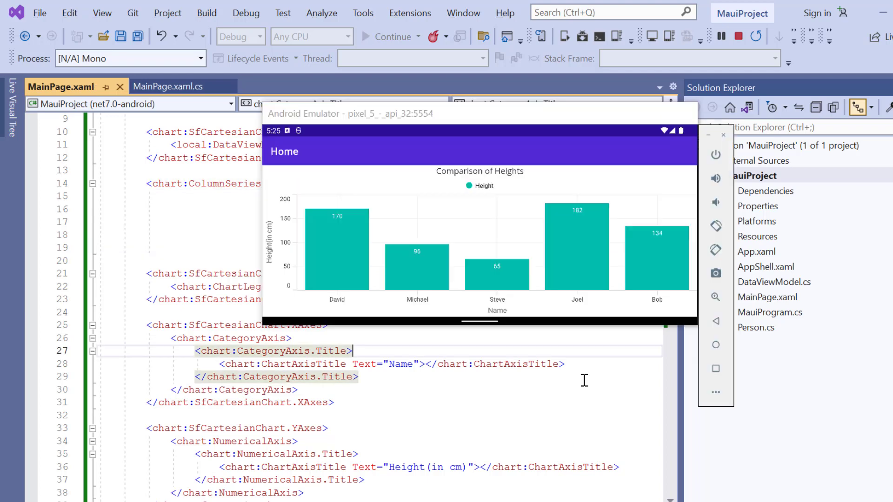
mouse_move(339, 223)
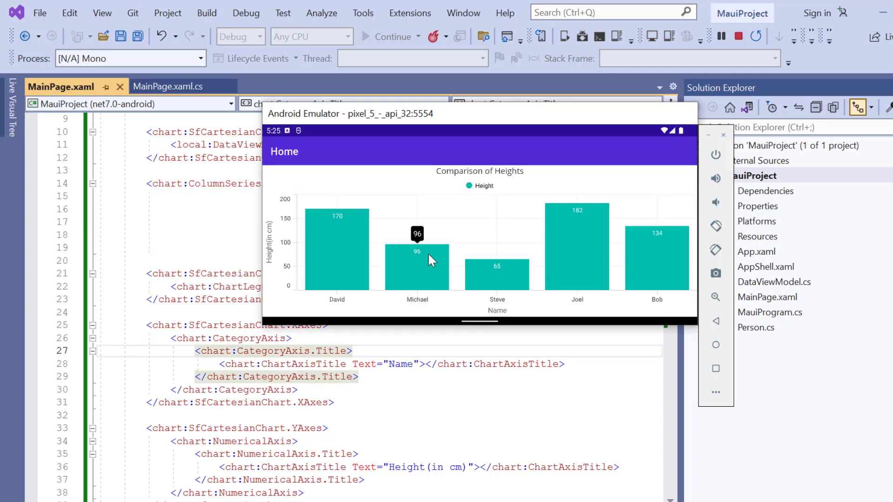
mouse_move(503, 280)
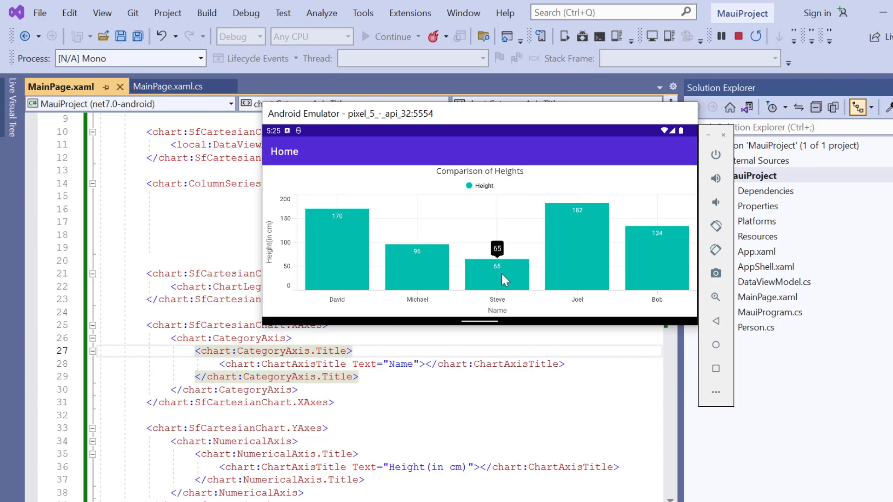